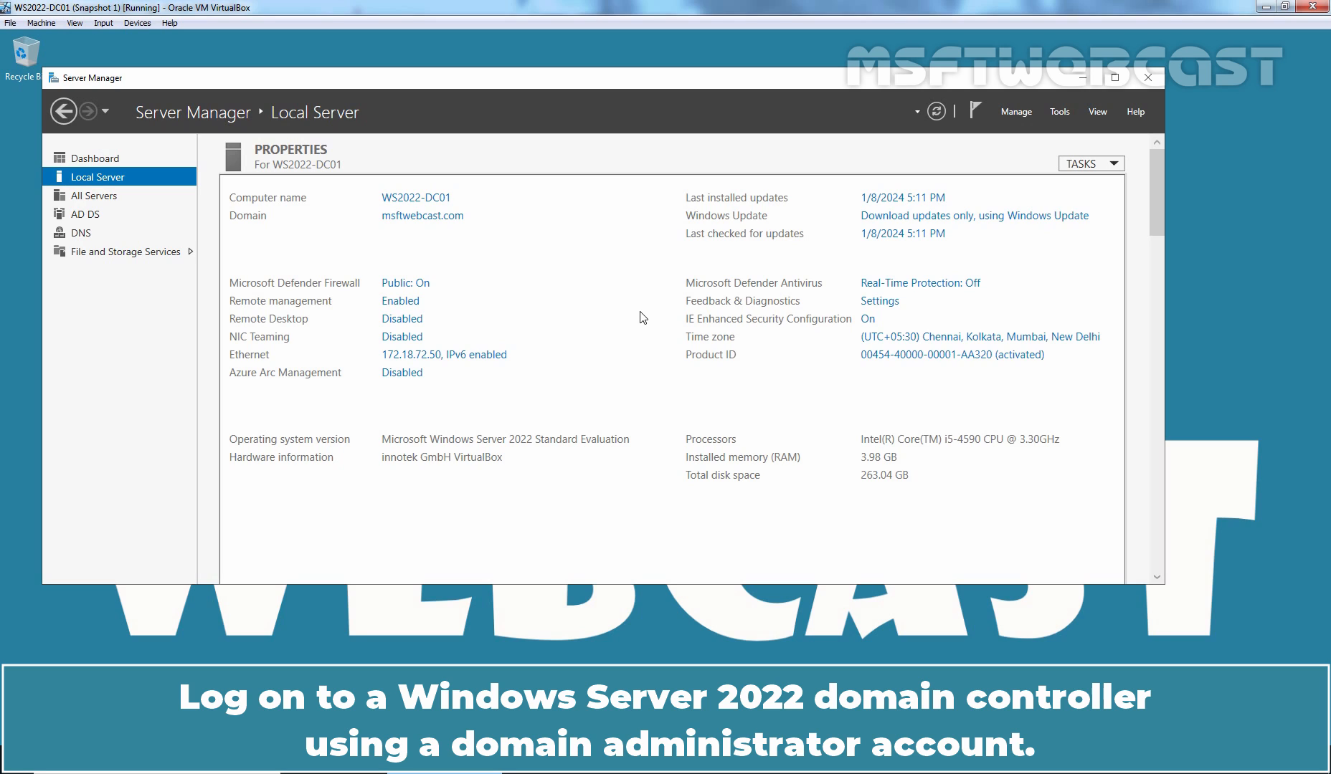
- Bring up Server Manager's Tools list to reach Group Policy Management
left_click(1059, 112)
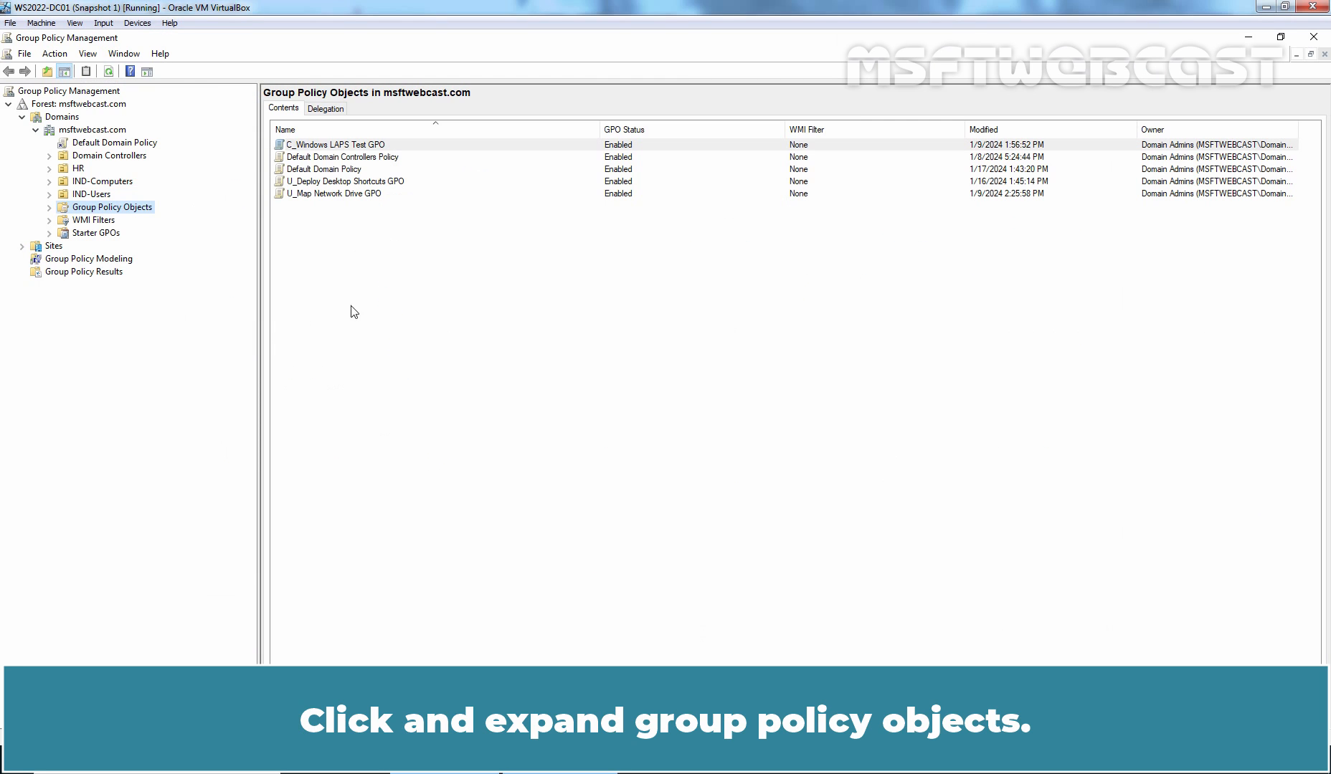
- Open Default Domain Policy from the domain's Group Policy Objects for editing
left_click(48, 207)
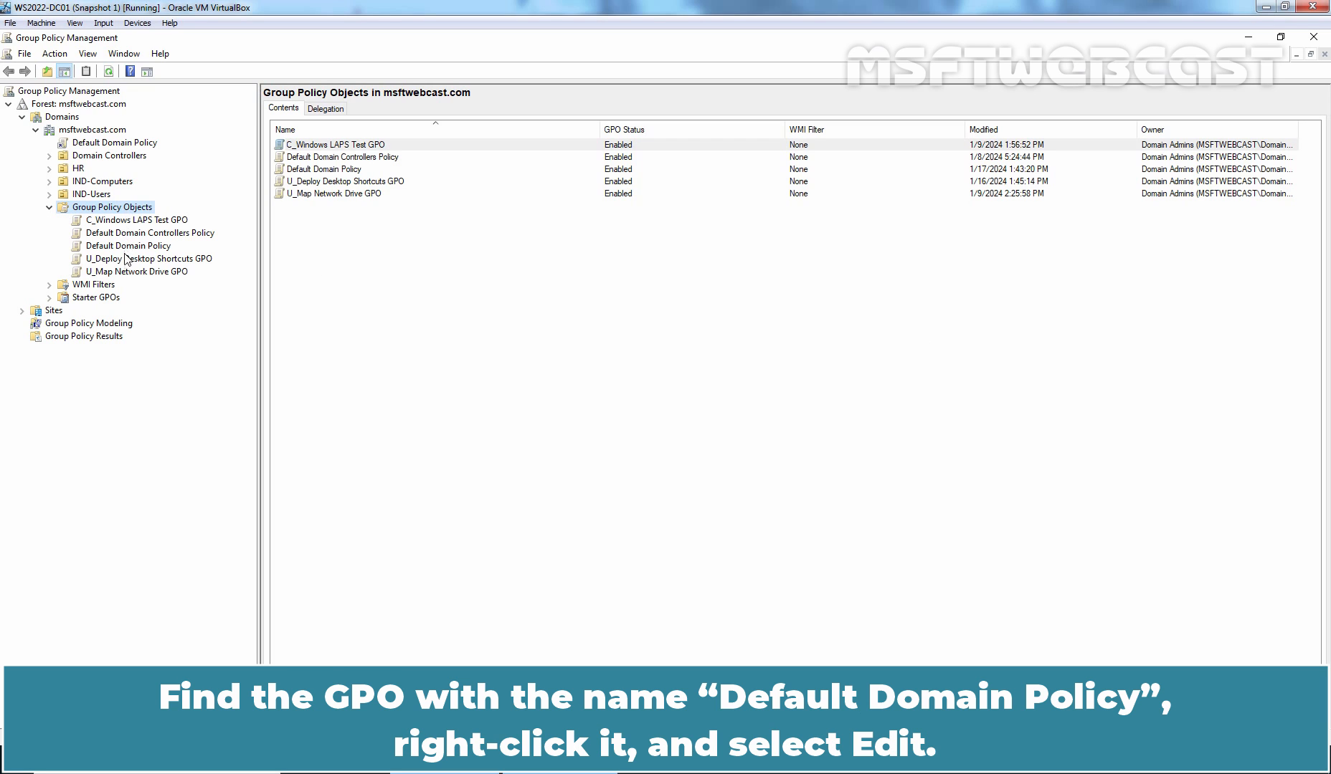
left_click(127, 245)
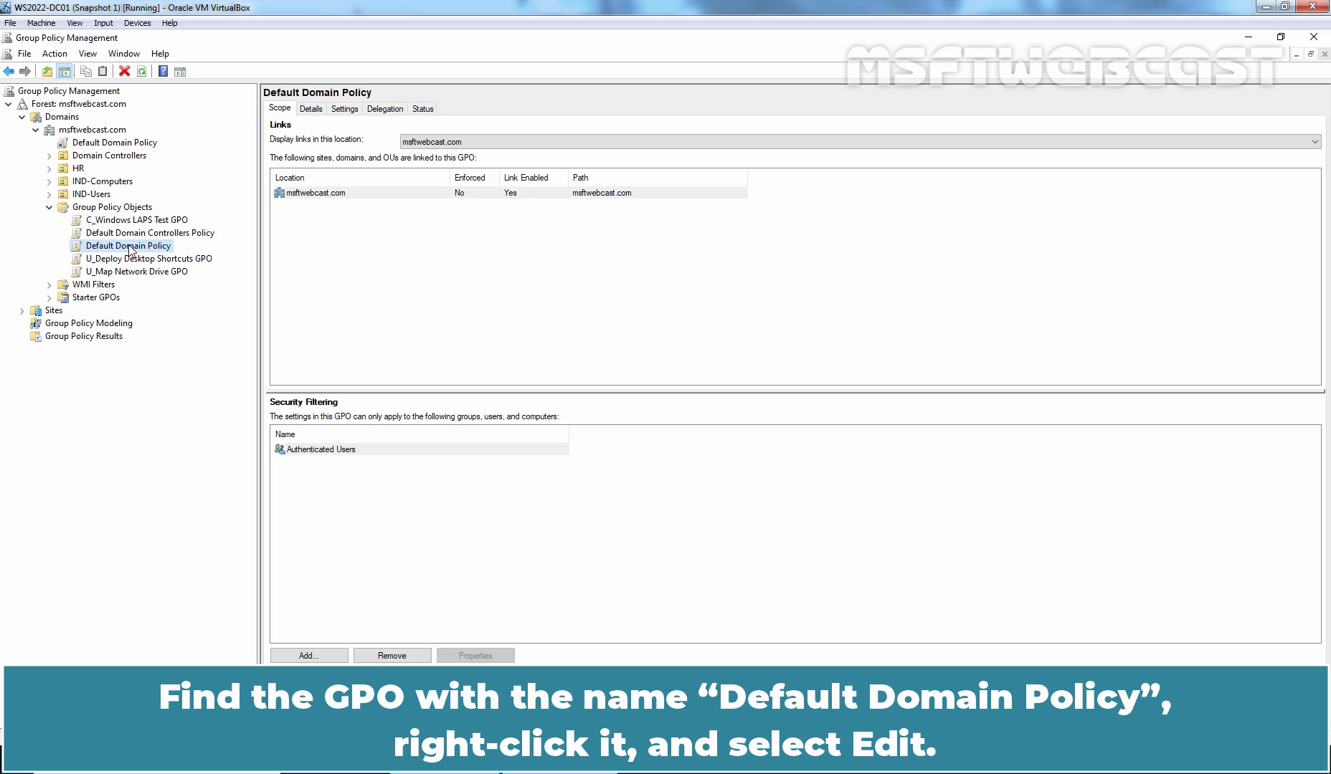
right_click(128, 245)
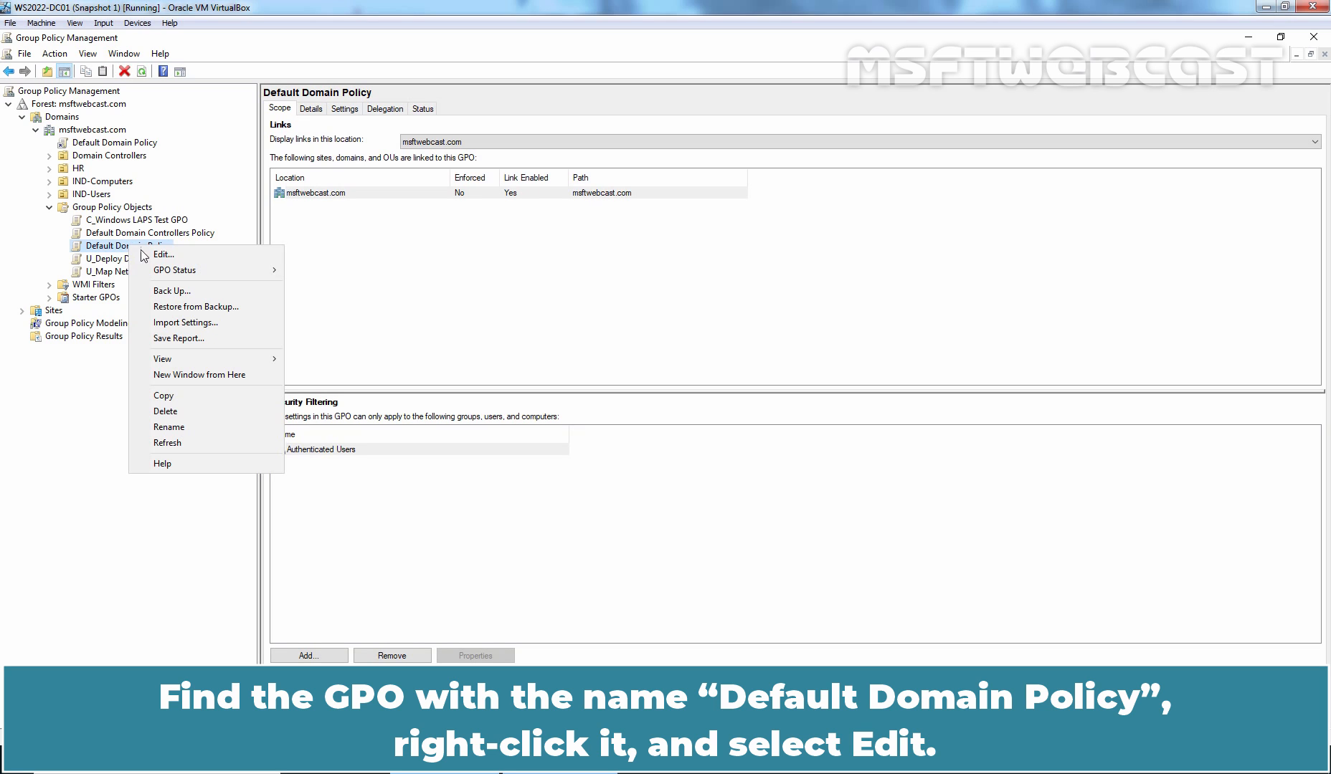
left_click(164, 254)
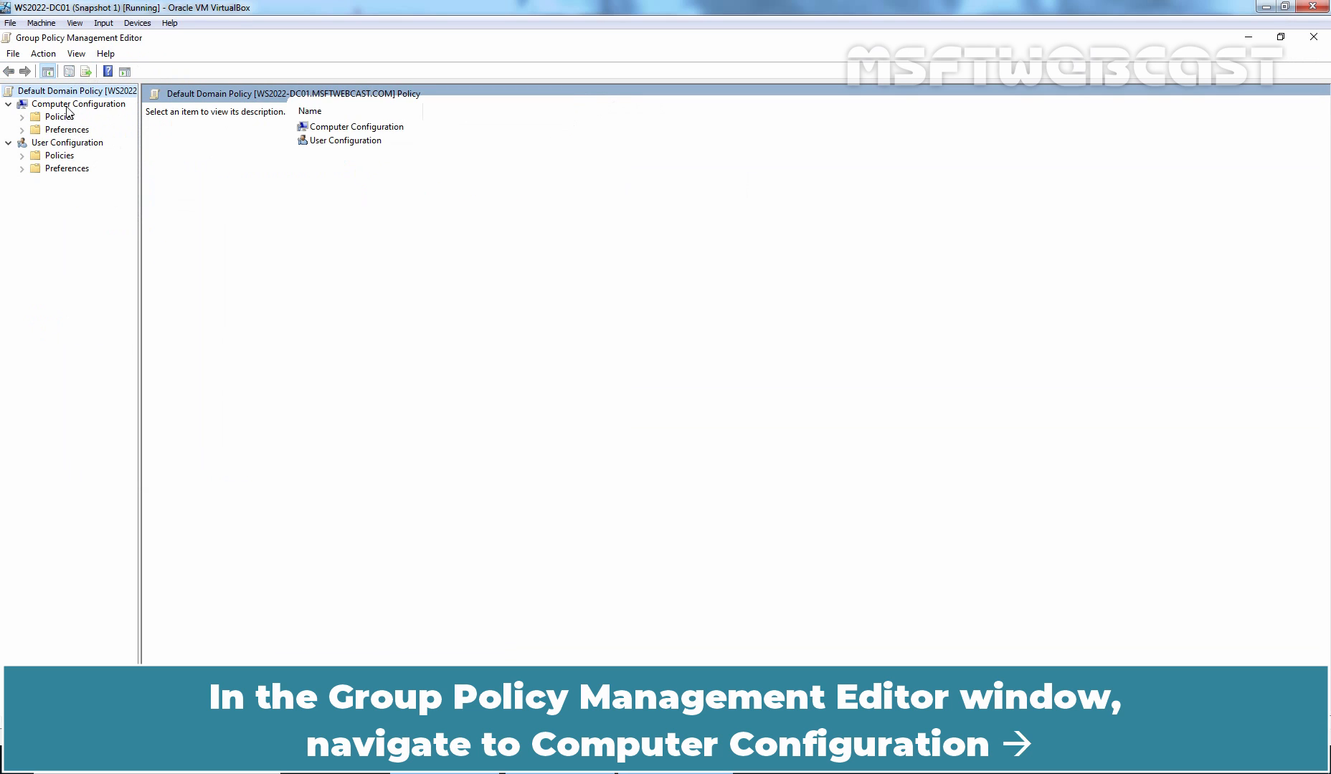
- Drill through Computer Configuration to Account Policies and display the Kerberos Policy settings
left_click(82, 104)
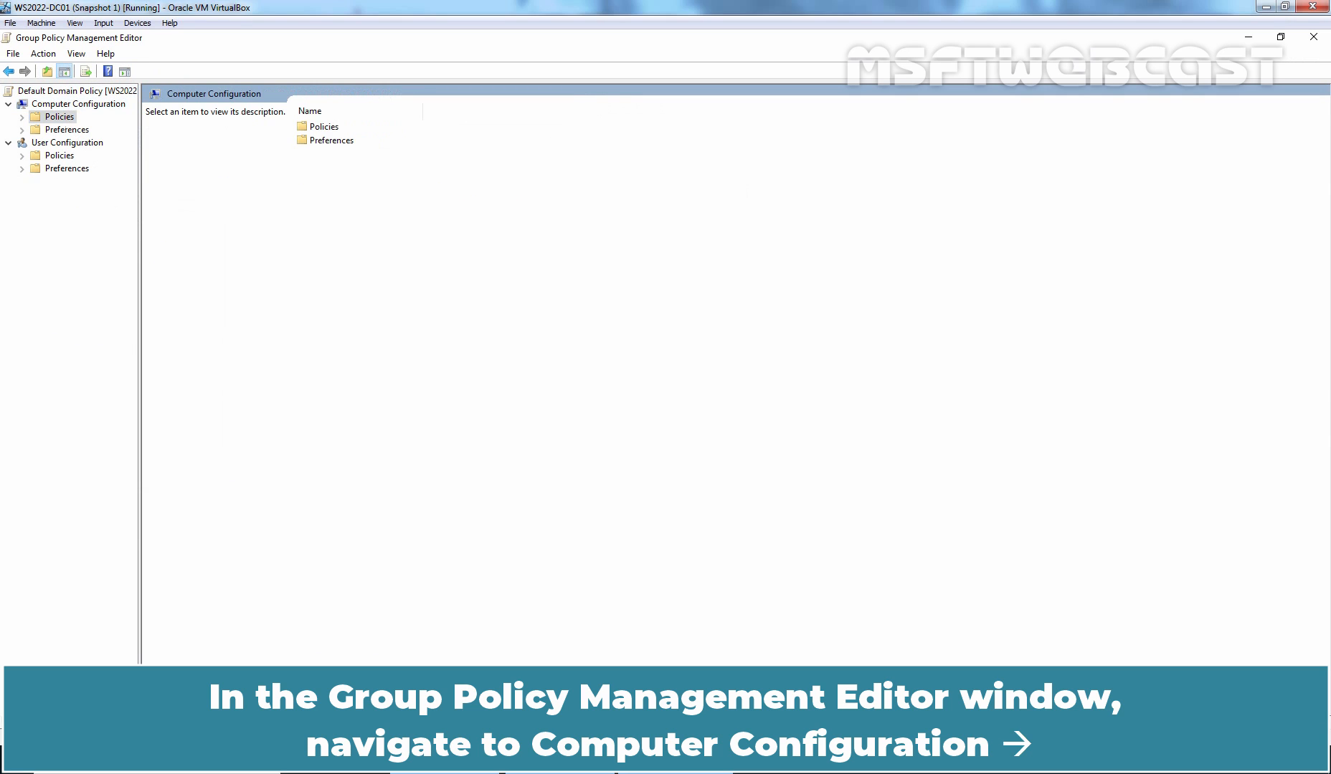
left_click(91, 142)
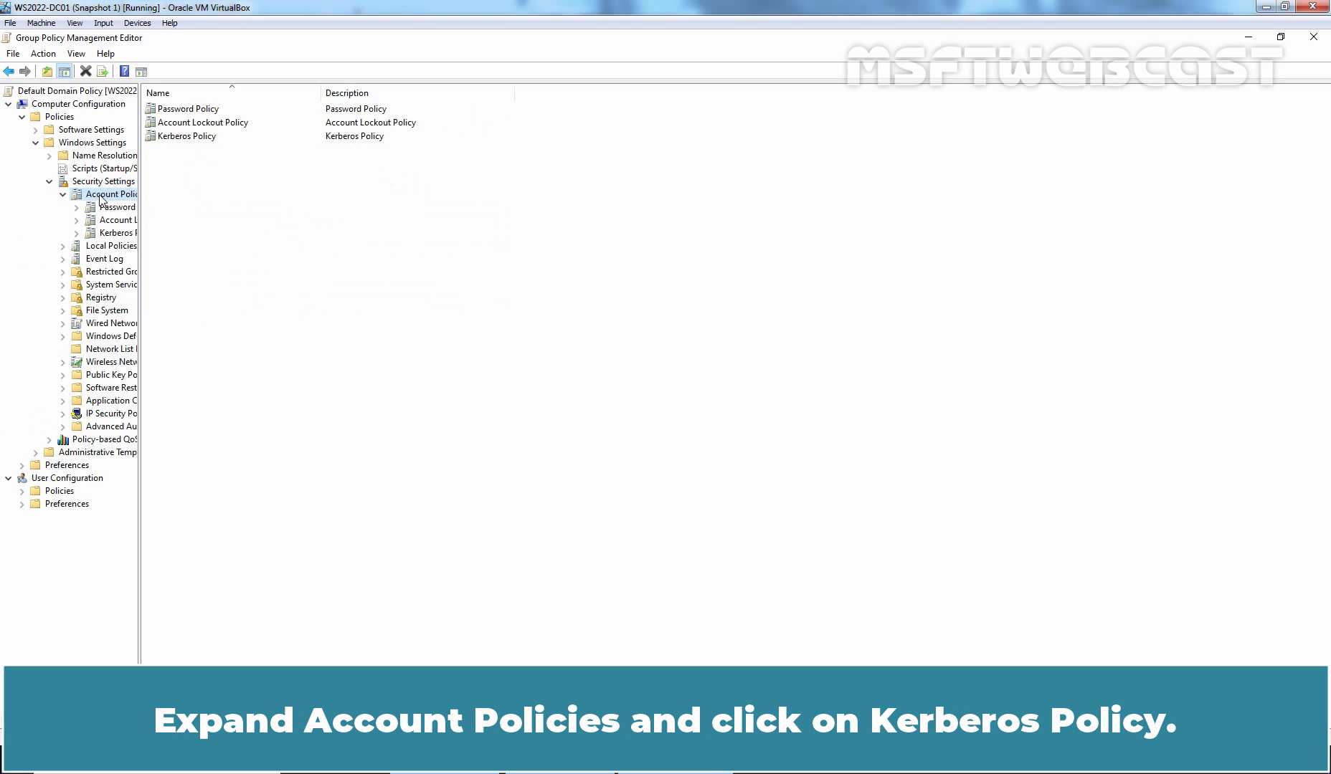
left_click(119, 232)
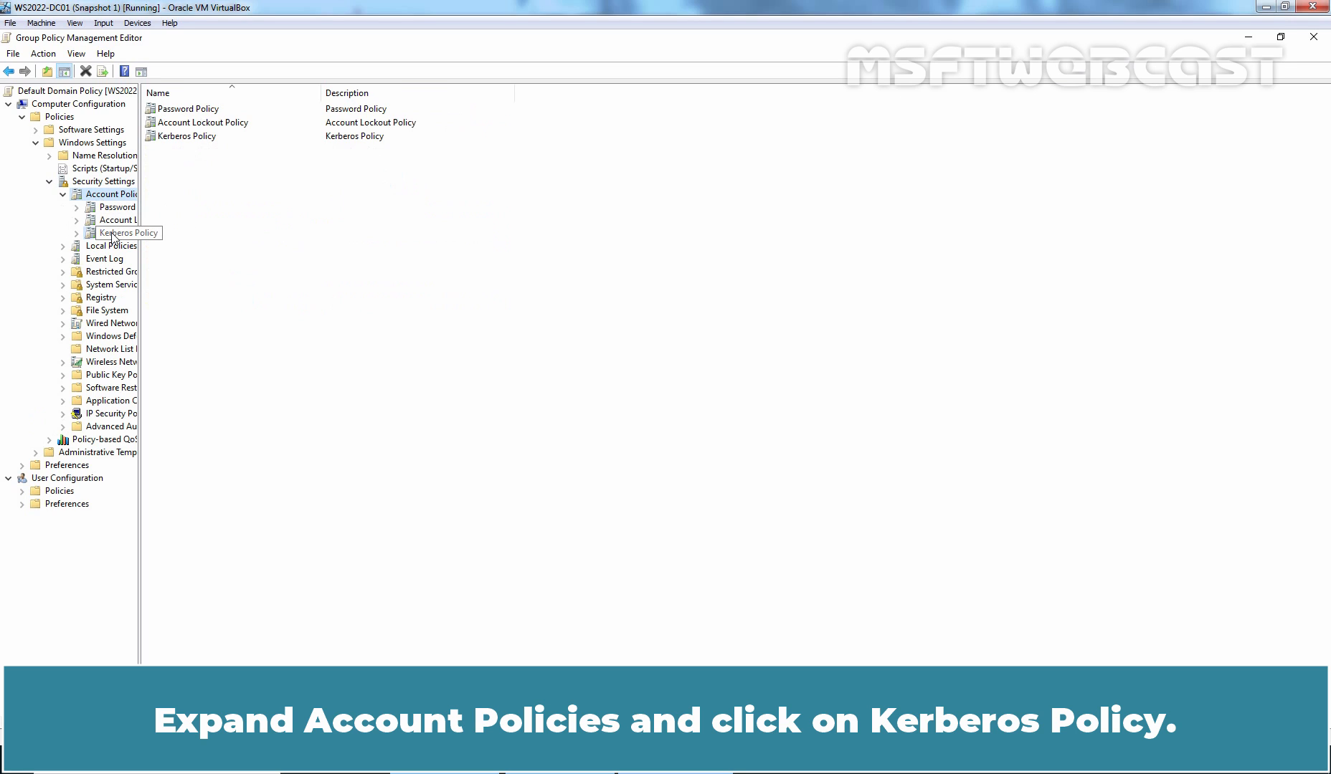
left_click(128, 232)
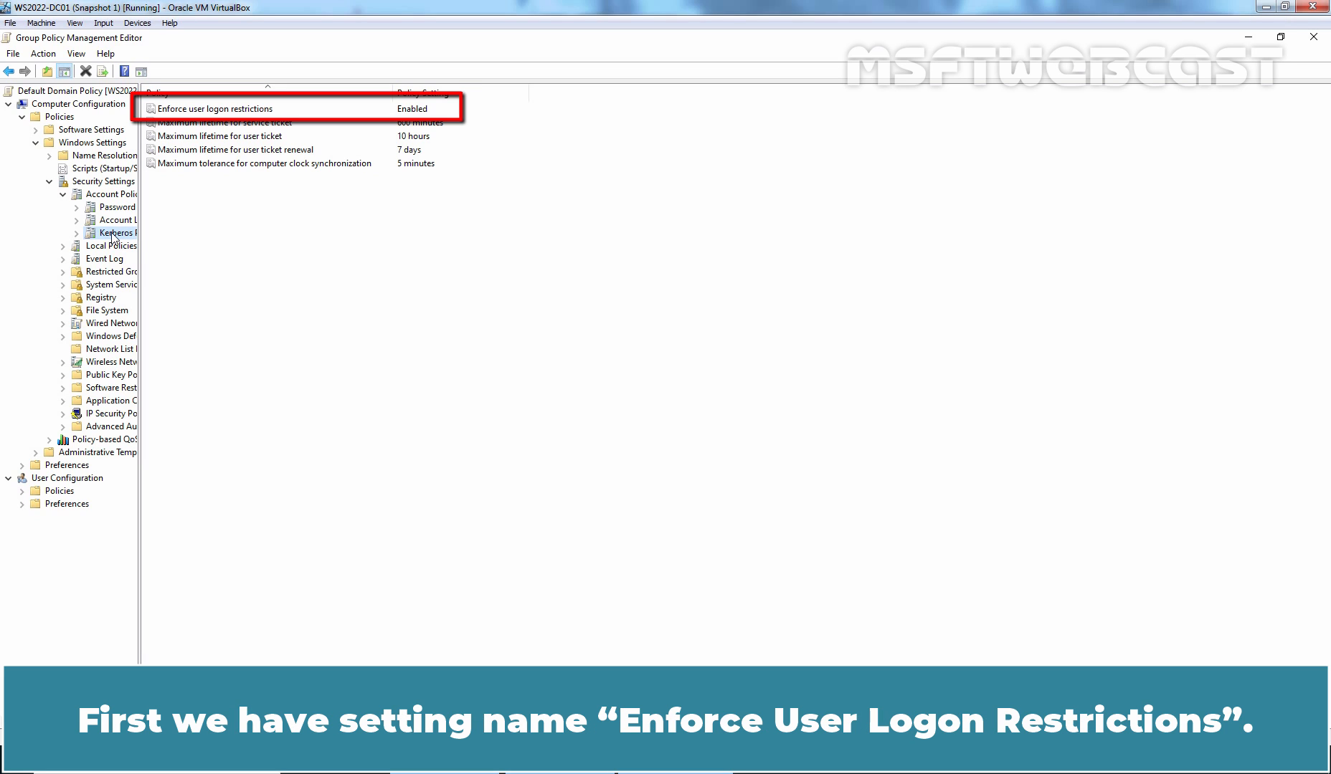
double_click(215, 107)
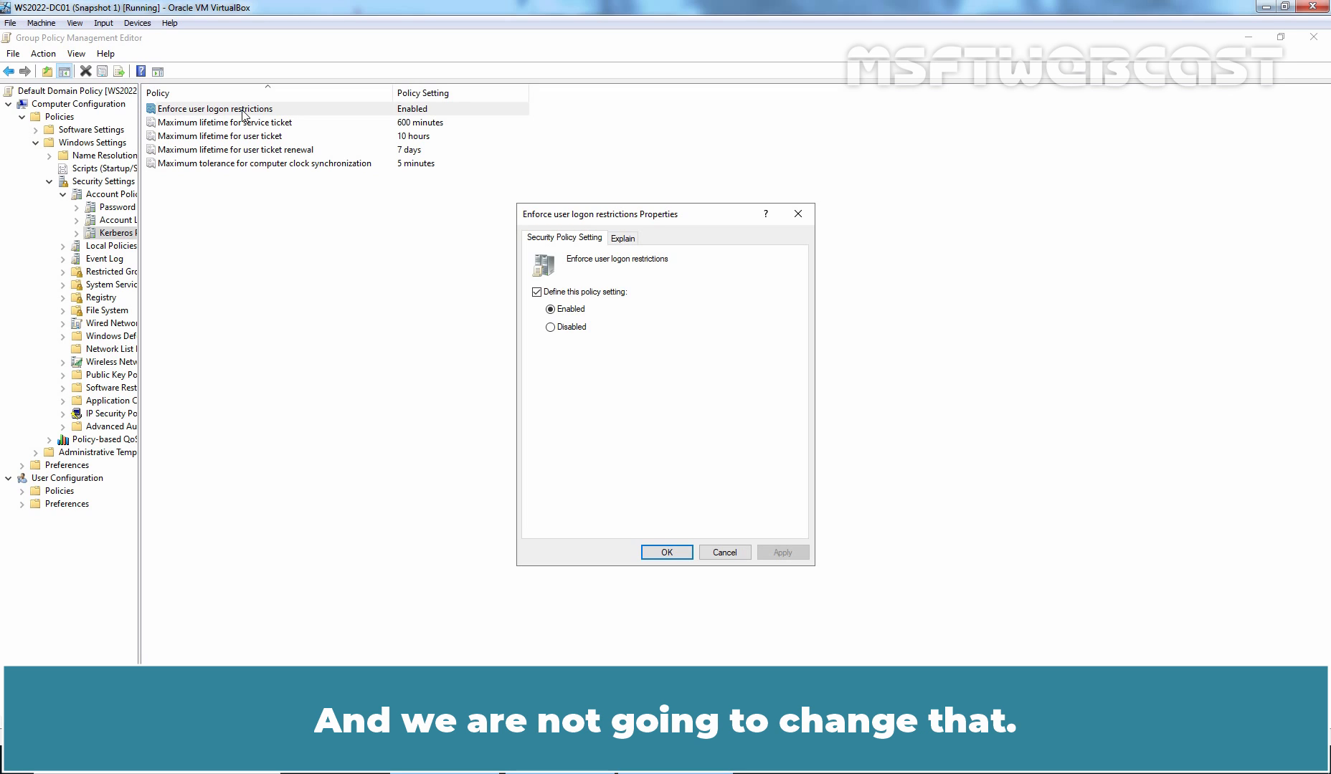
mouse_move(666, 552)
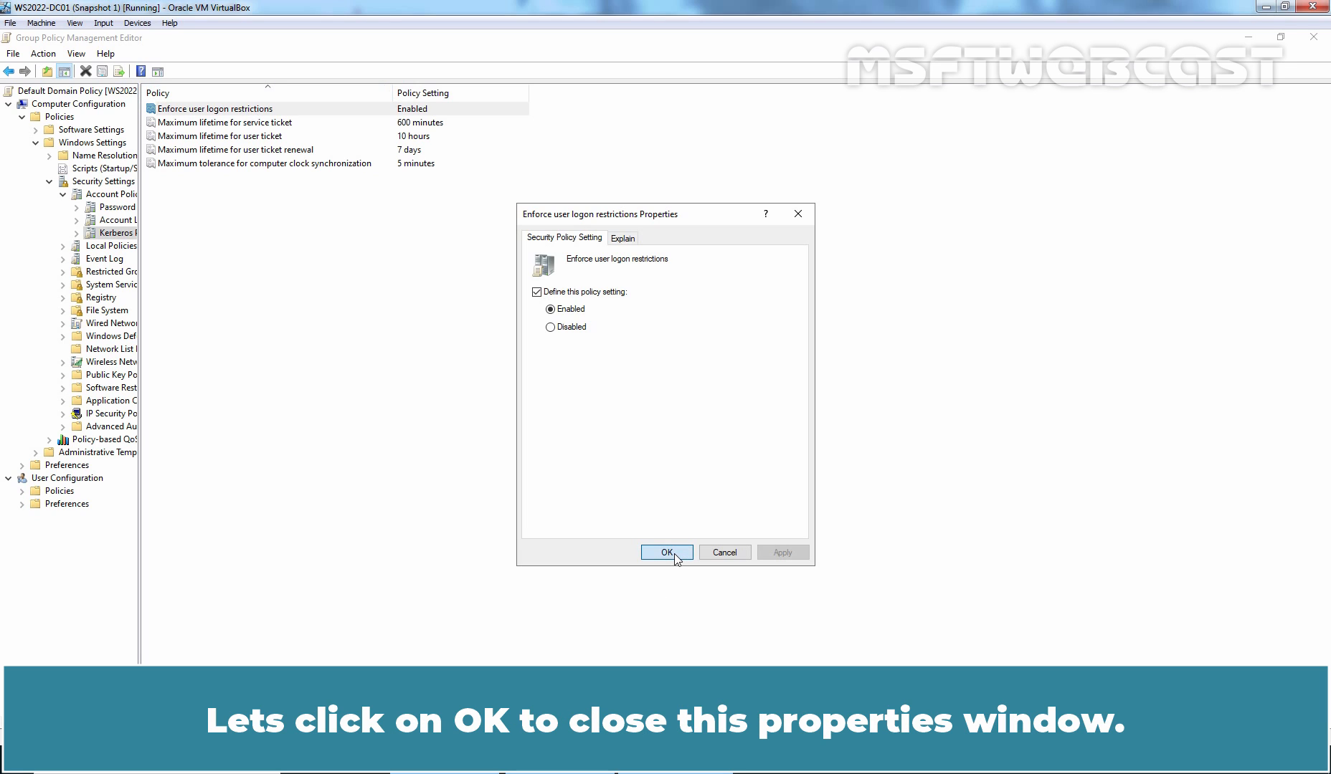
left_click(666, 552)
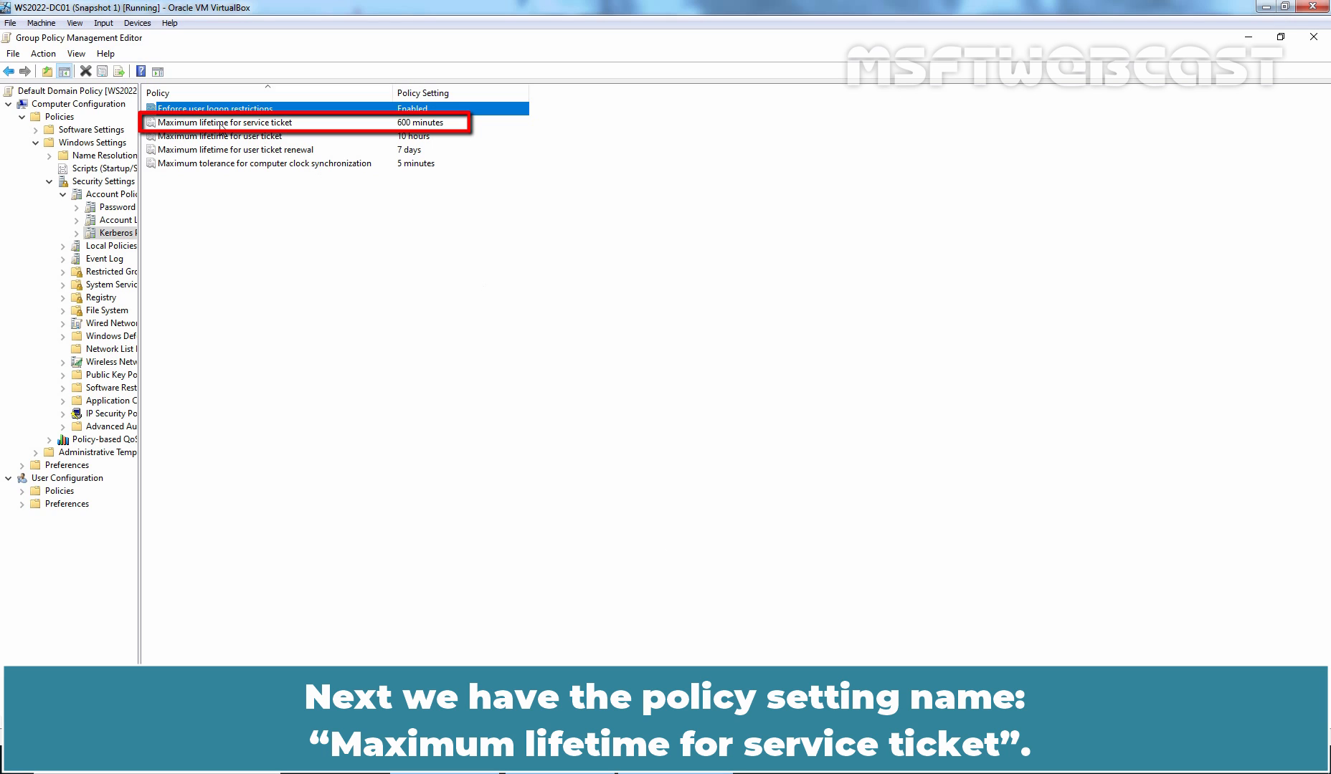
- Change Maximum lifetime for service ticket from 600 to 480 minutes and apply it
double_click(223, 121)
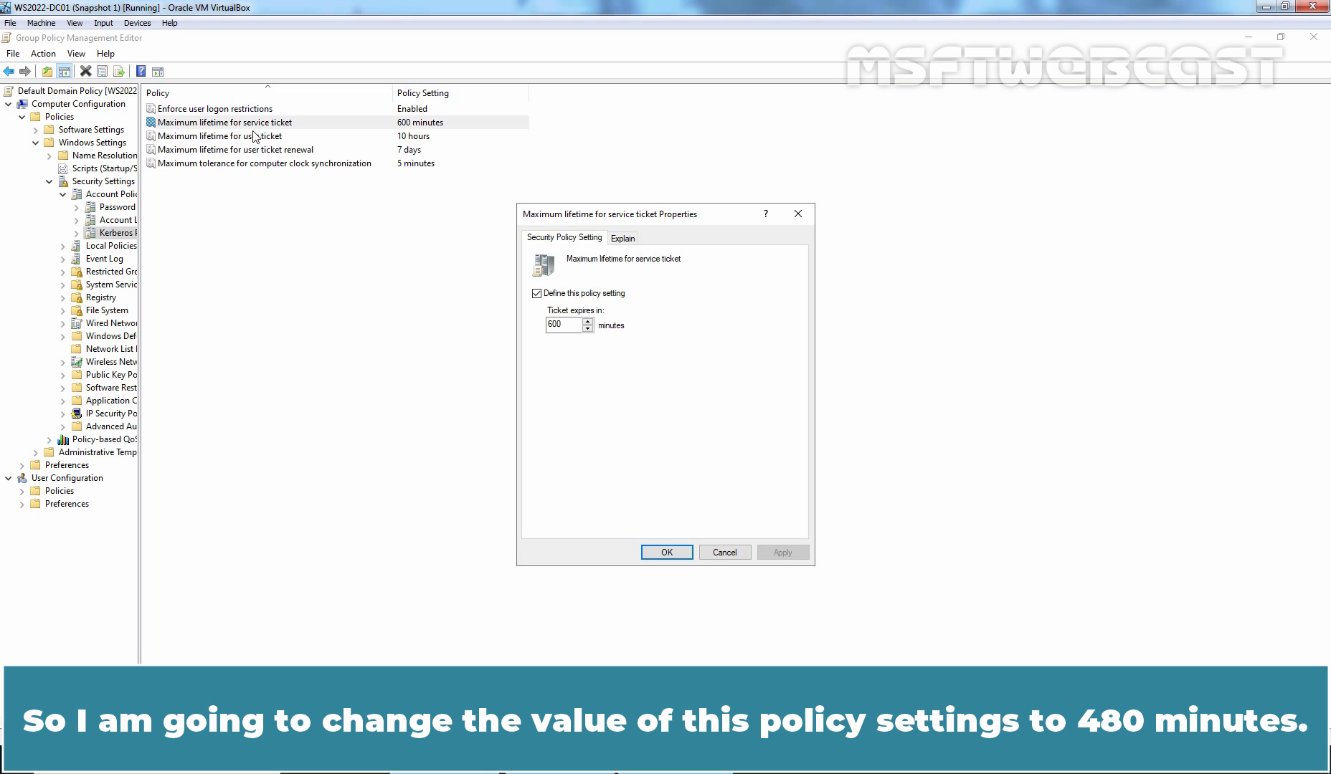
triple_click(563, 326)
type("480")
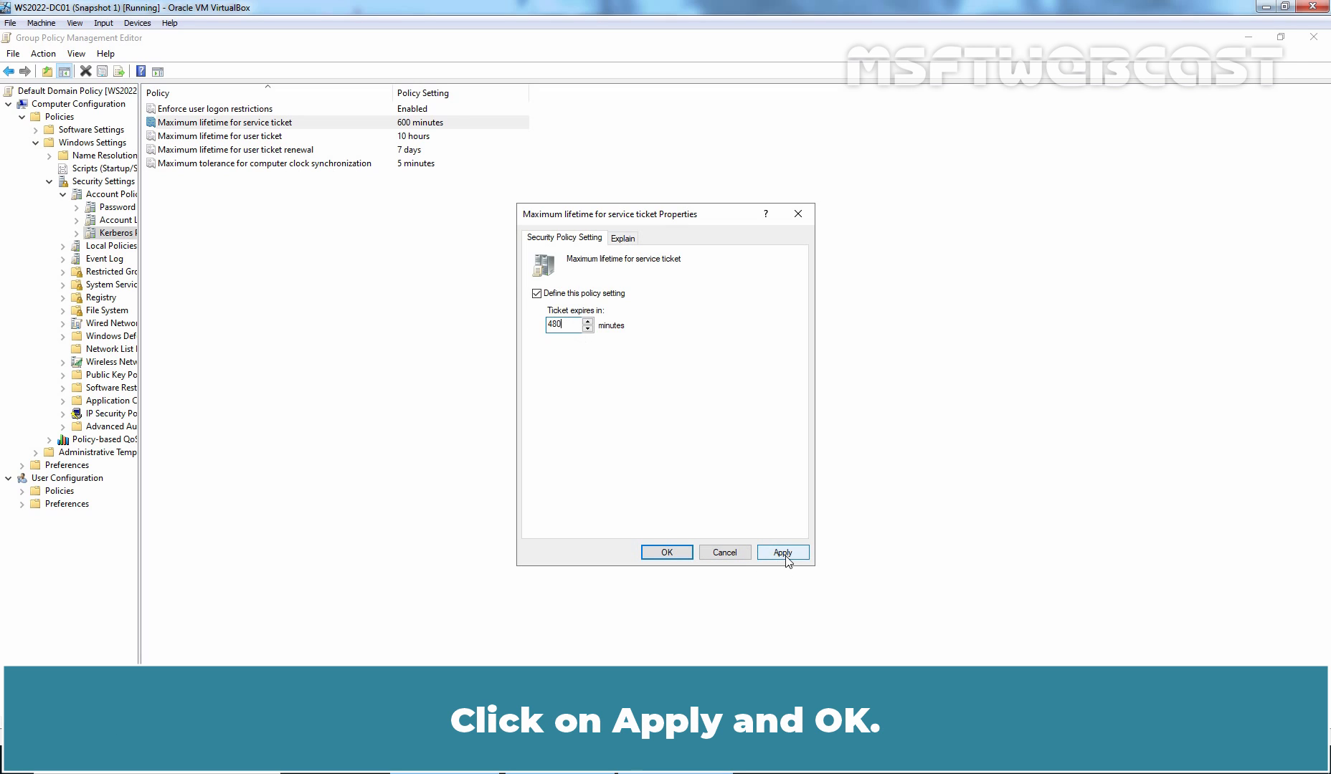
left_click(666, 552)
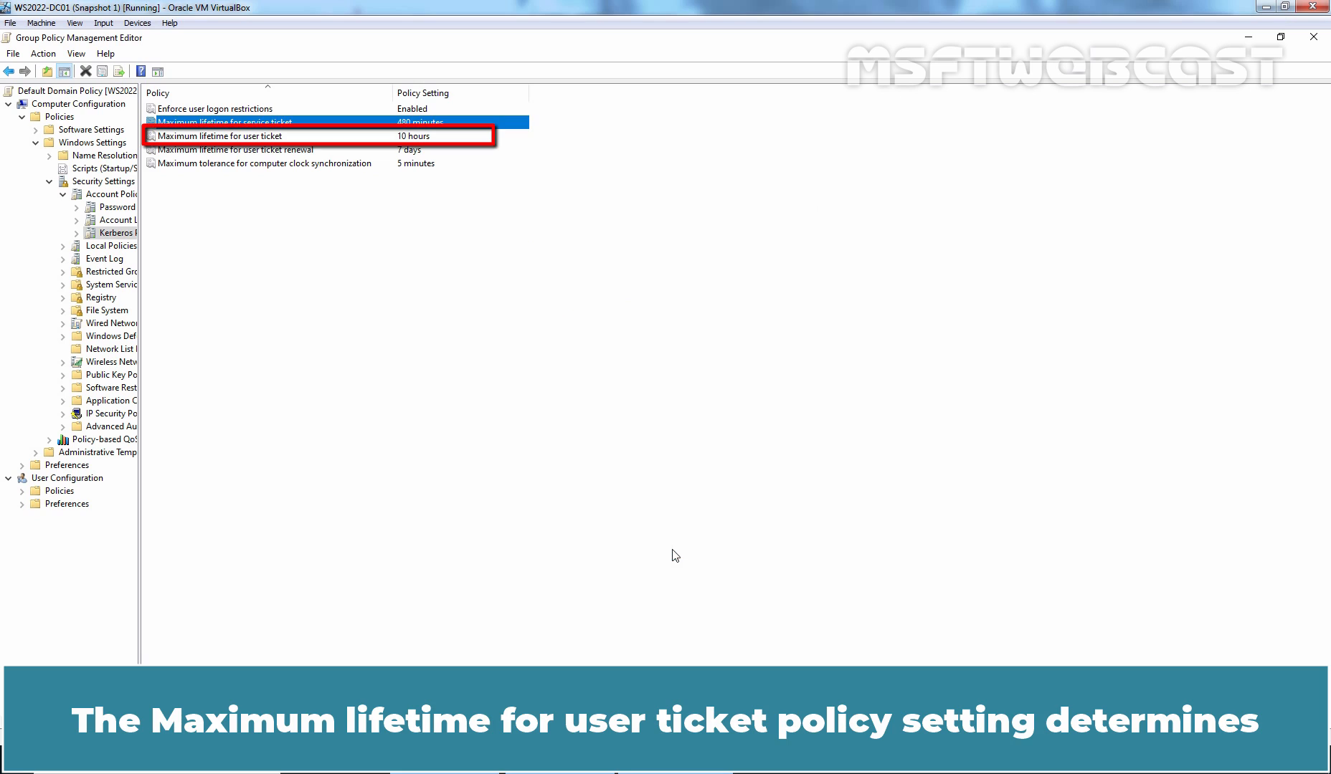
- Change Maximum lifetime for user ticket to 8 hours and confirm
double_click(225, 136)
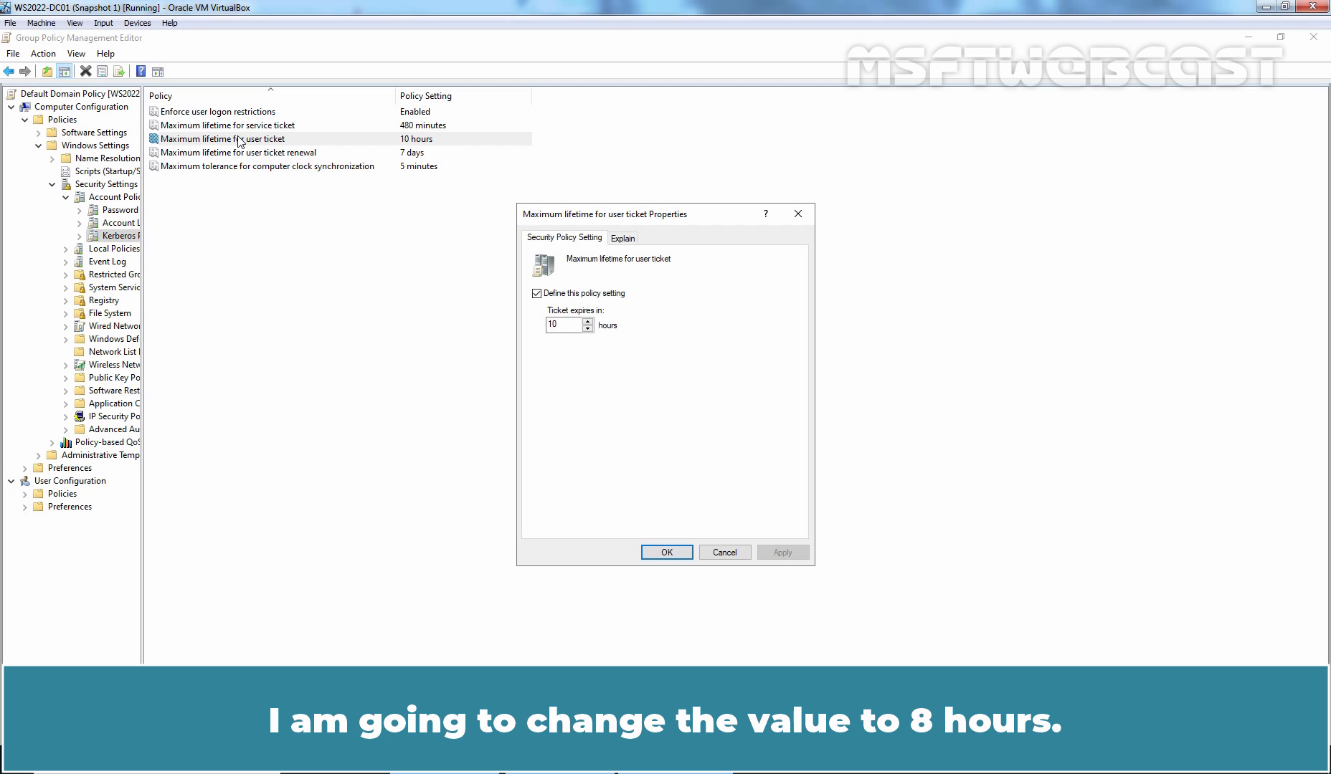
mouse_move(571, 334)
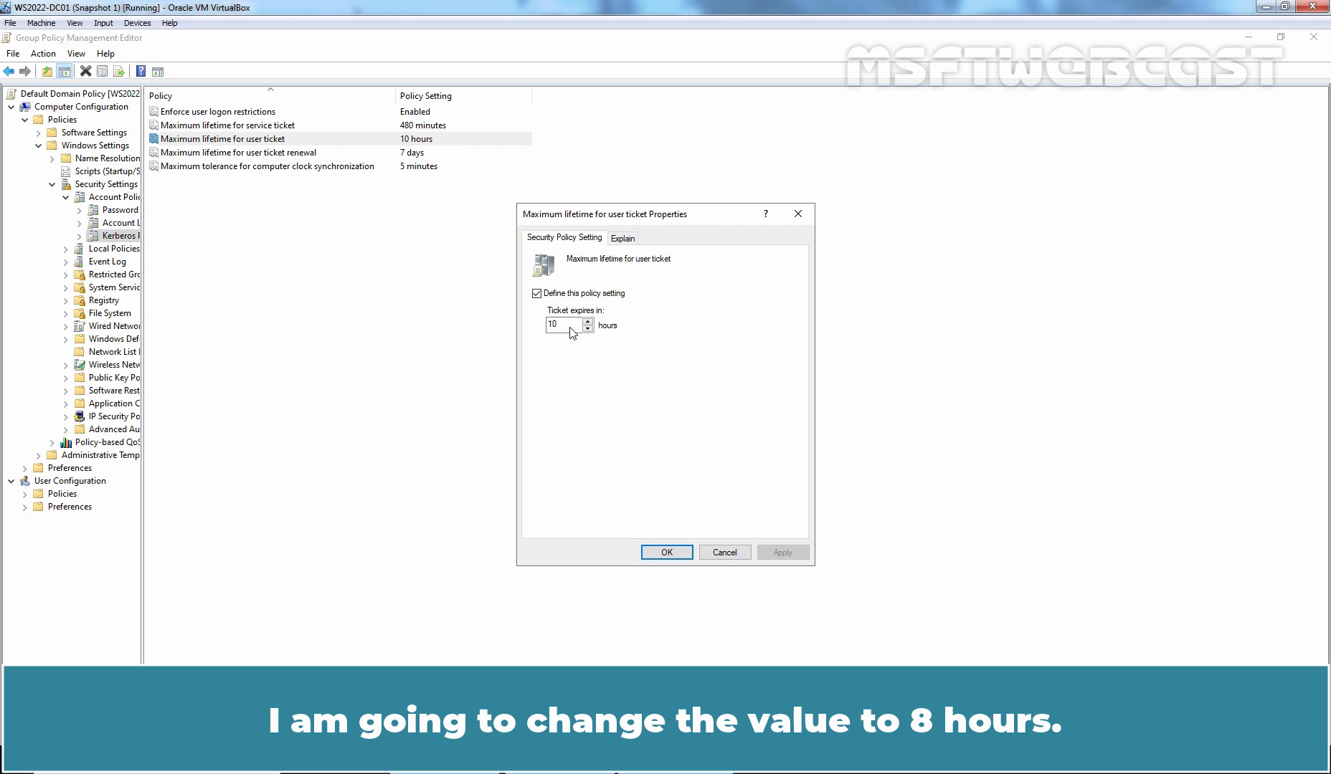
type("8")
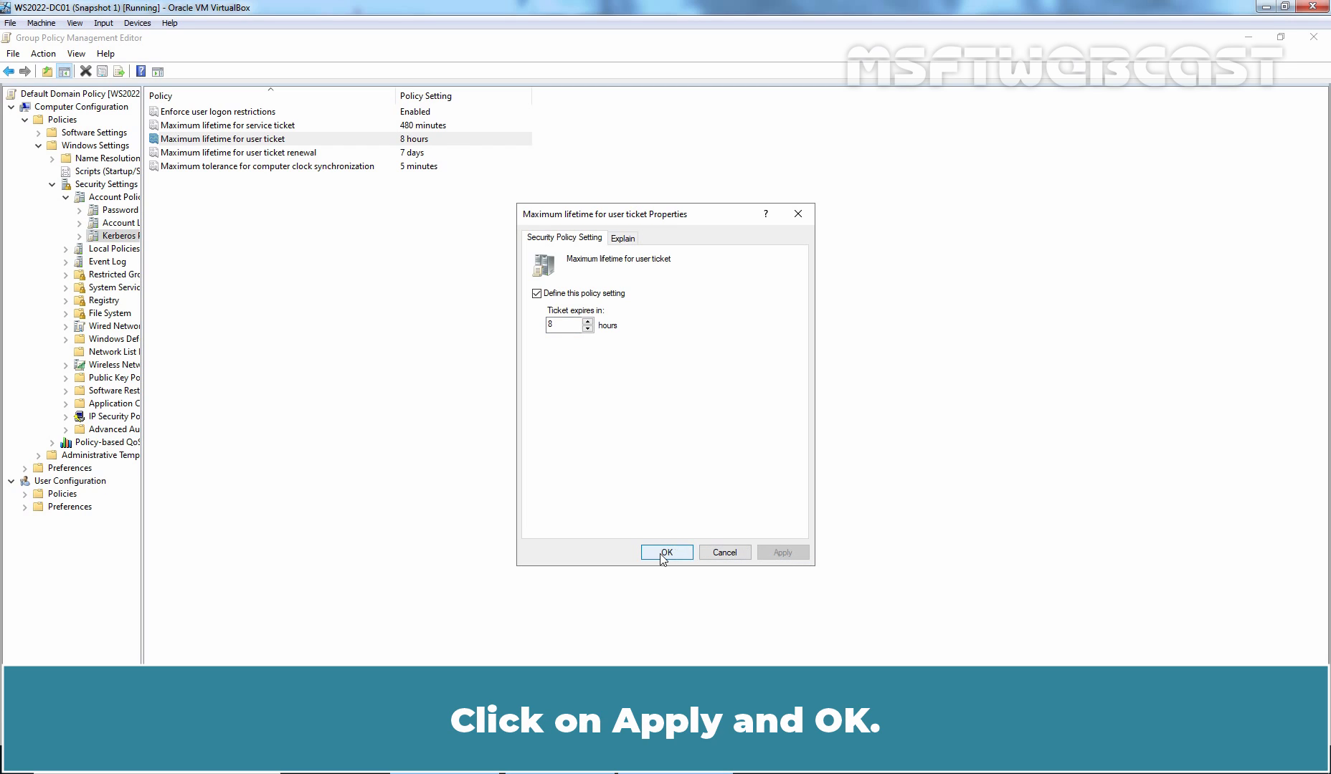
left_click(667, 552)
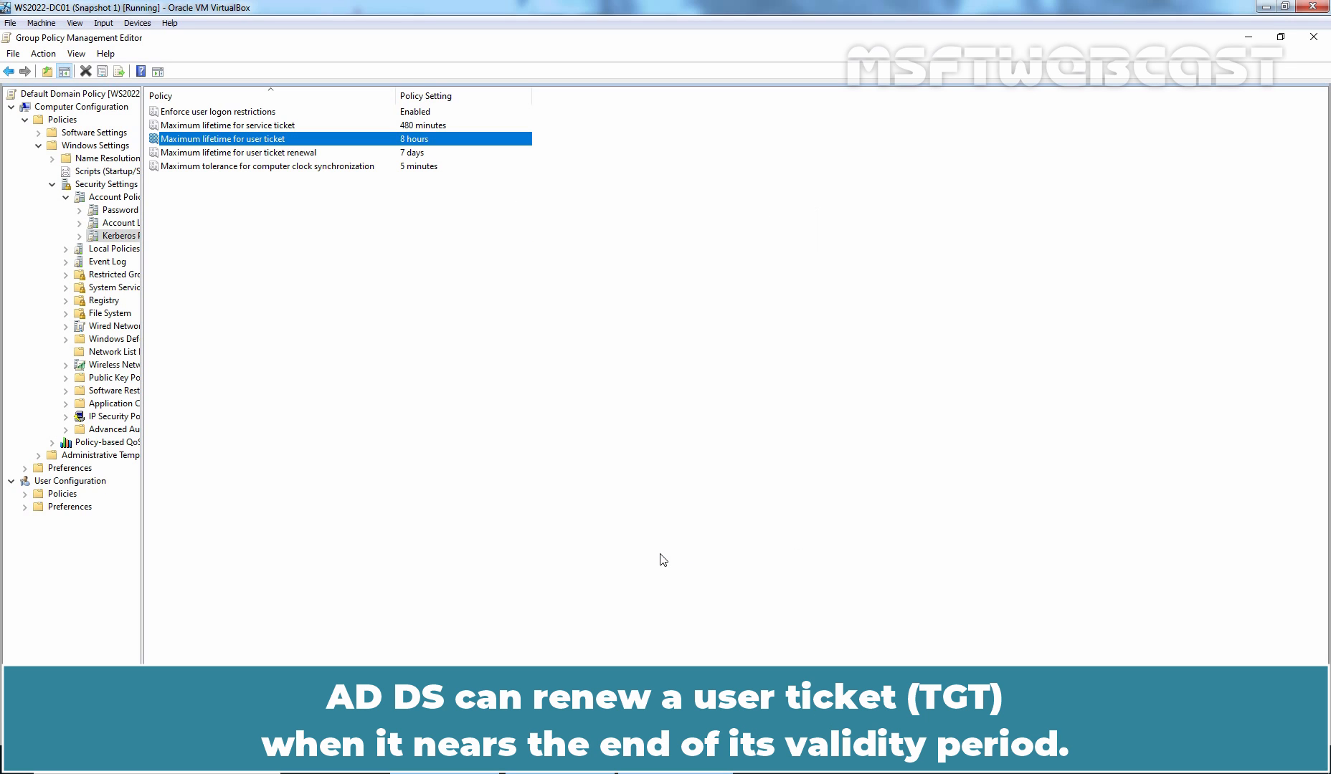
left_click(240, 152)
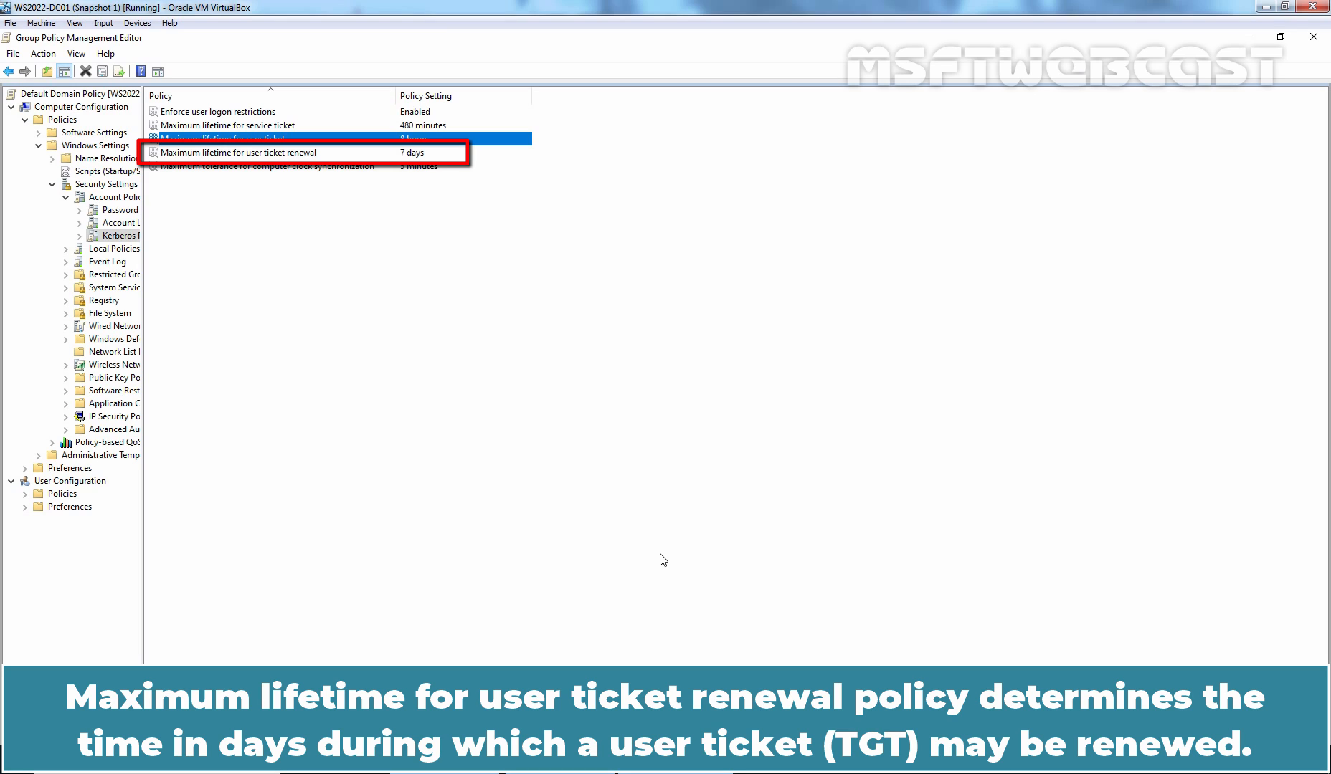
left_click(230, 139)
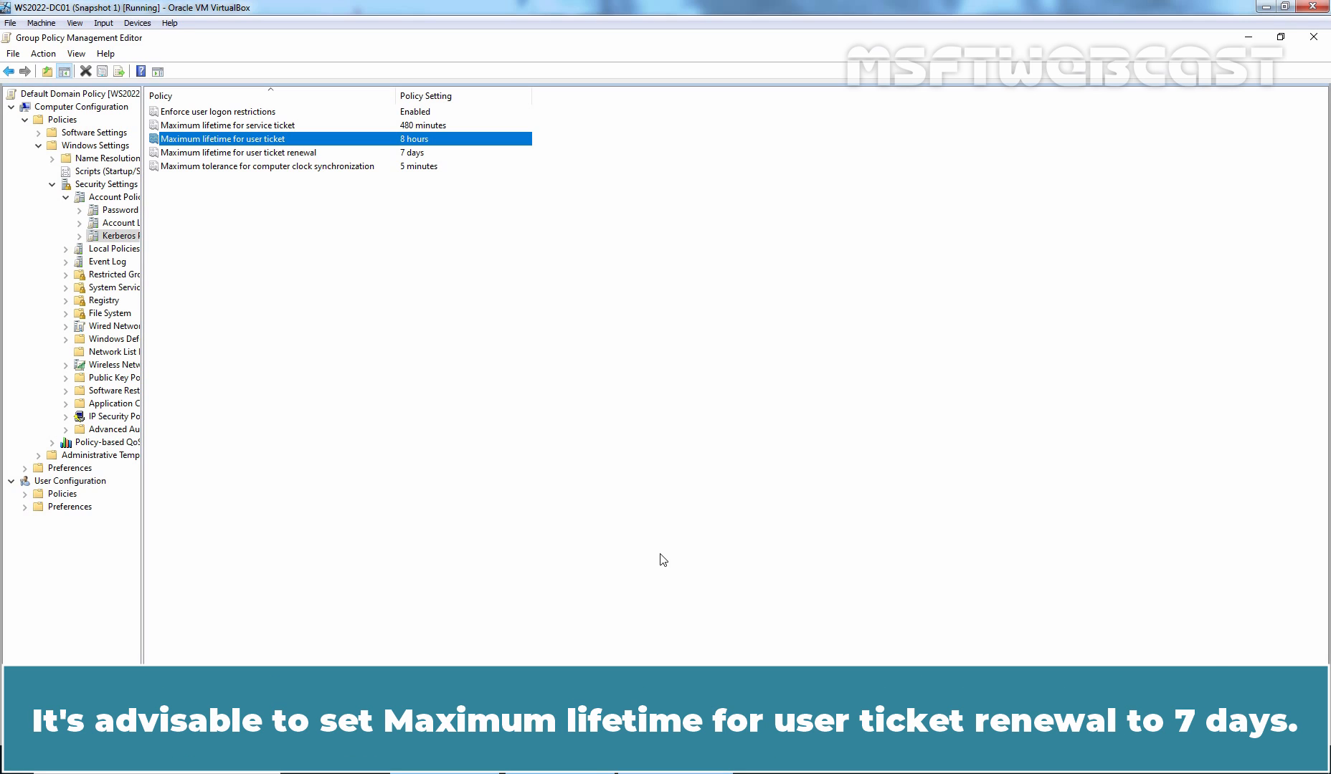
mouse_move(243, 126)
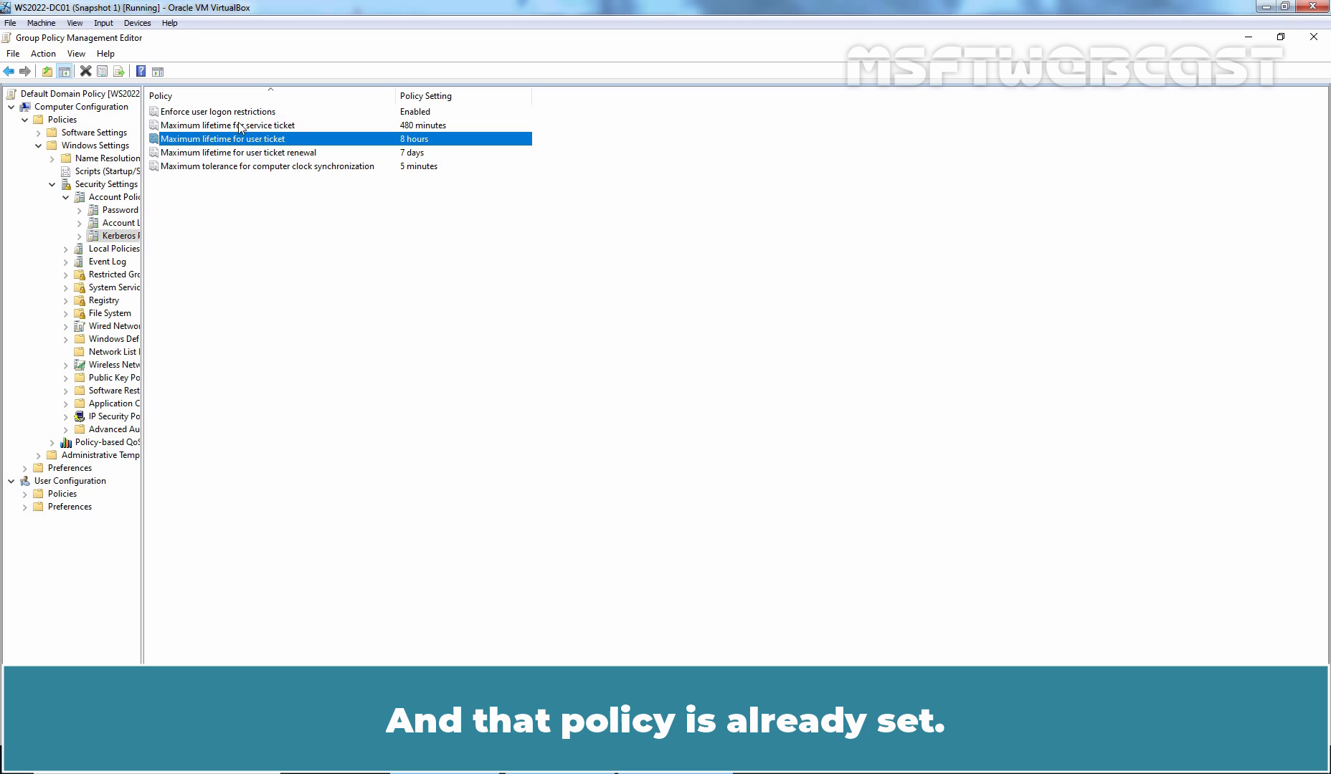
left_click(238, 152)
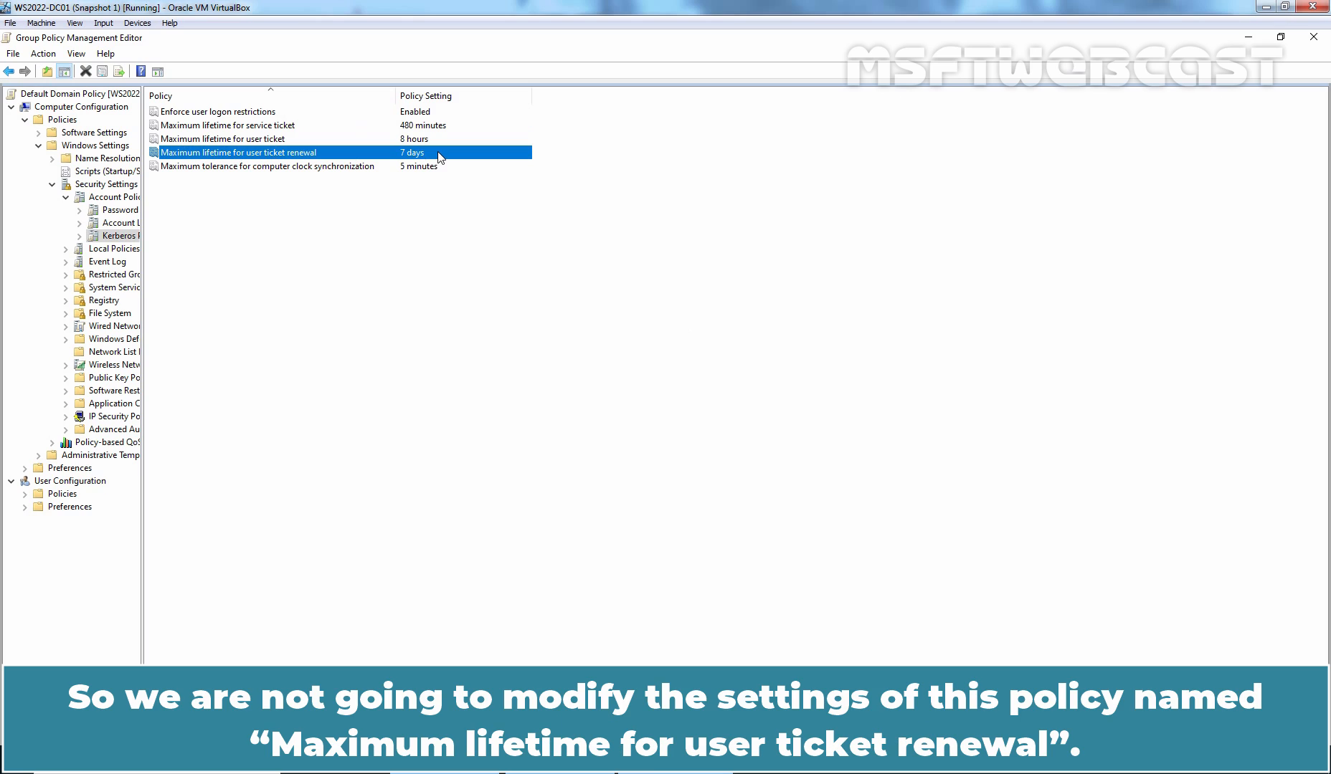
mouse_move(313, 157)
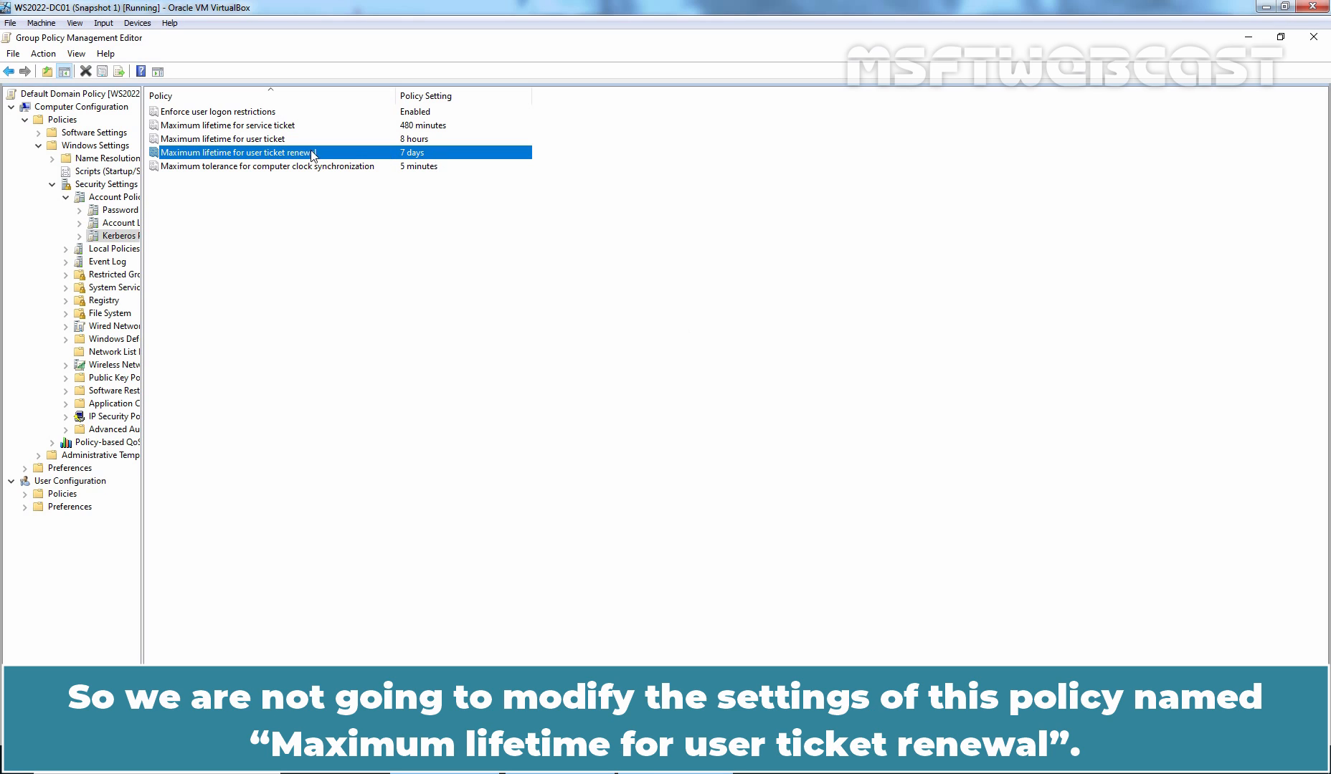
mouse_move(176, 160)
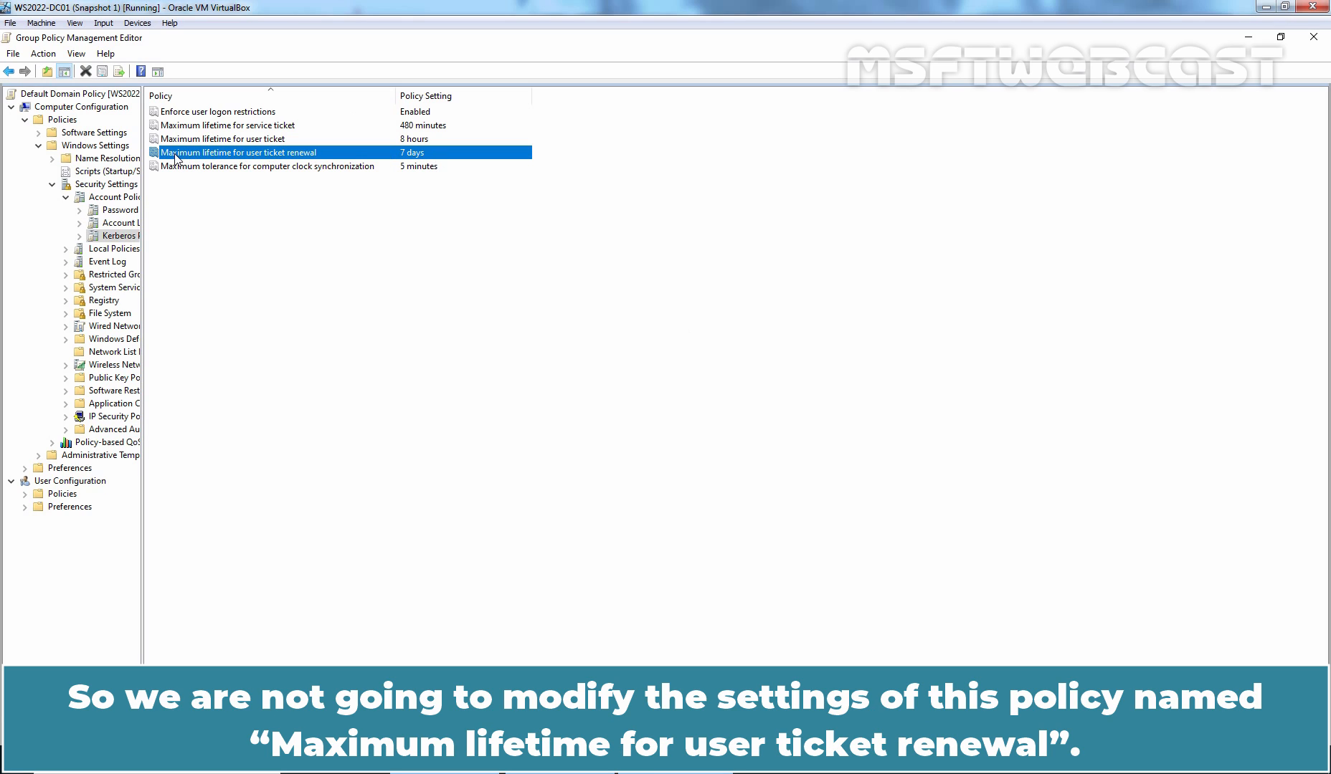
left_click(267, 166)
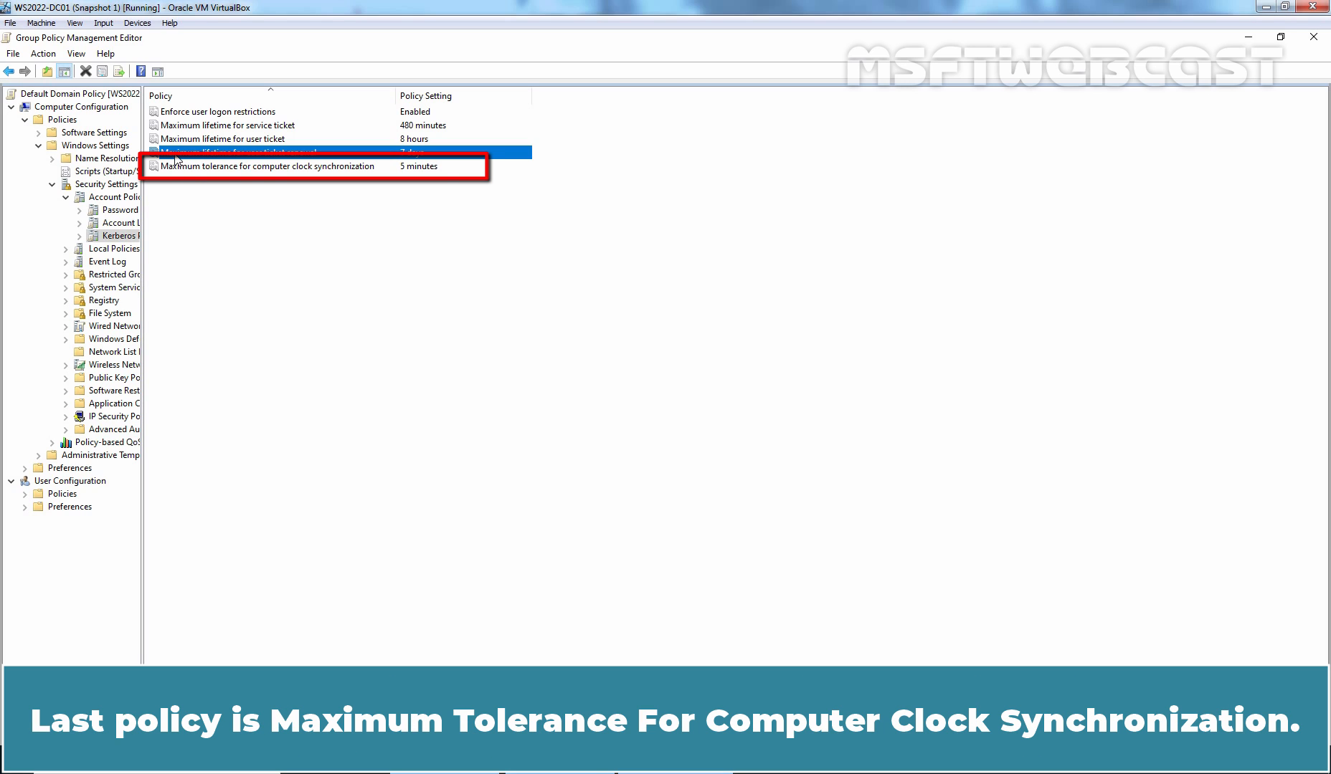
mouse_move(216, 177)
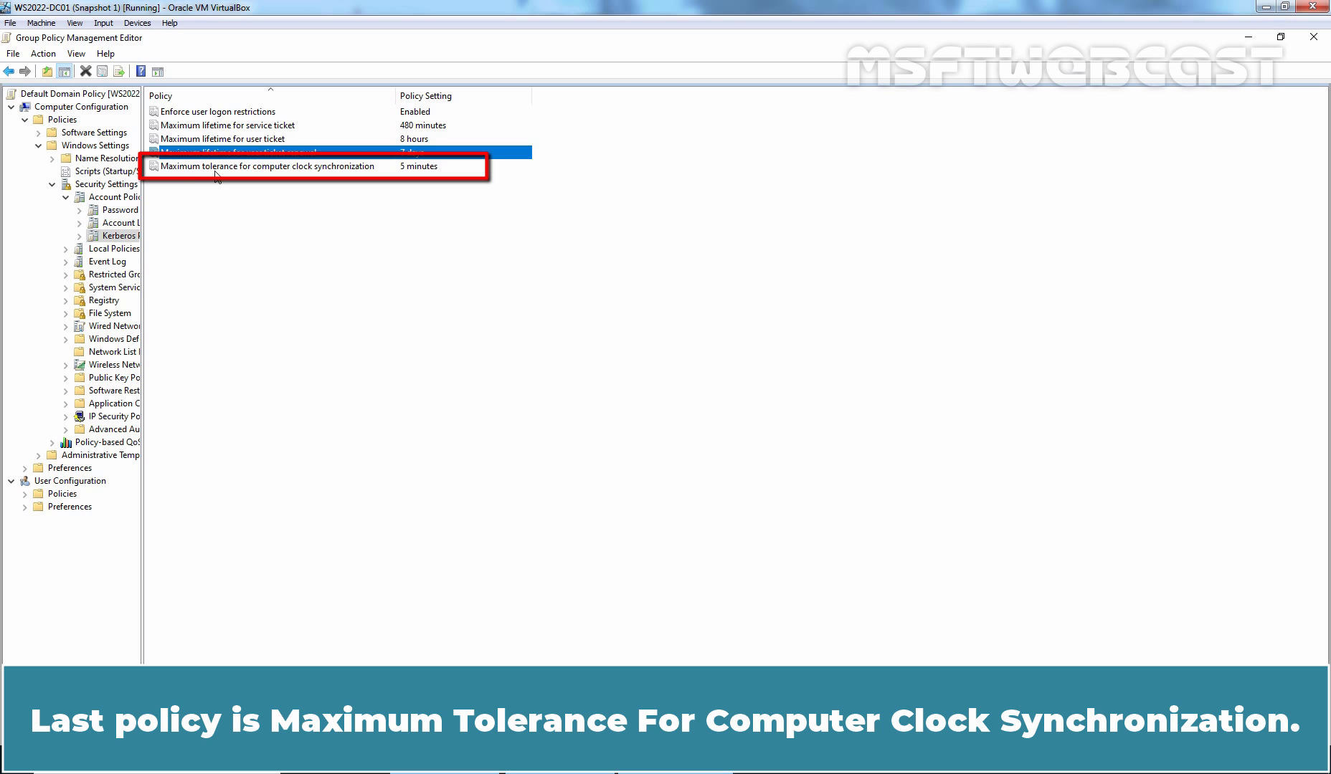
double_click(266, 165)
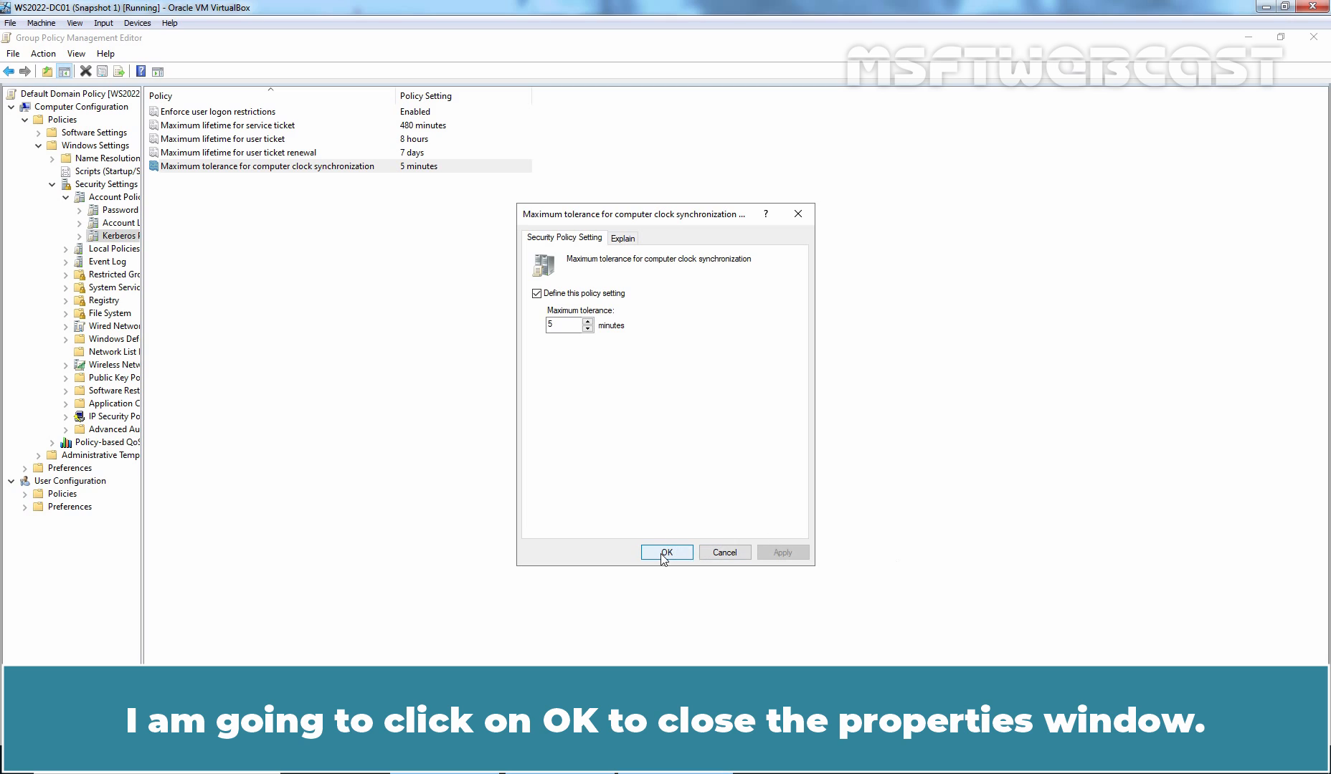
left_click(667, 553)
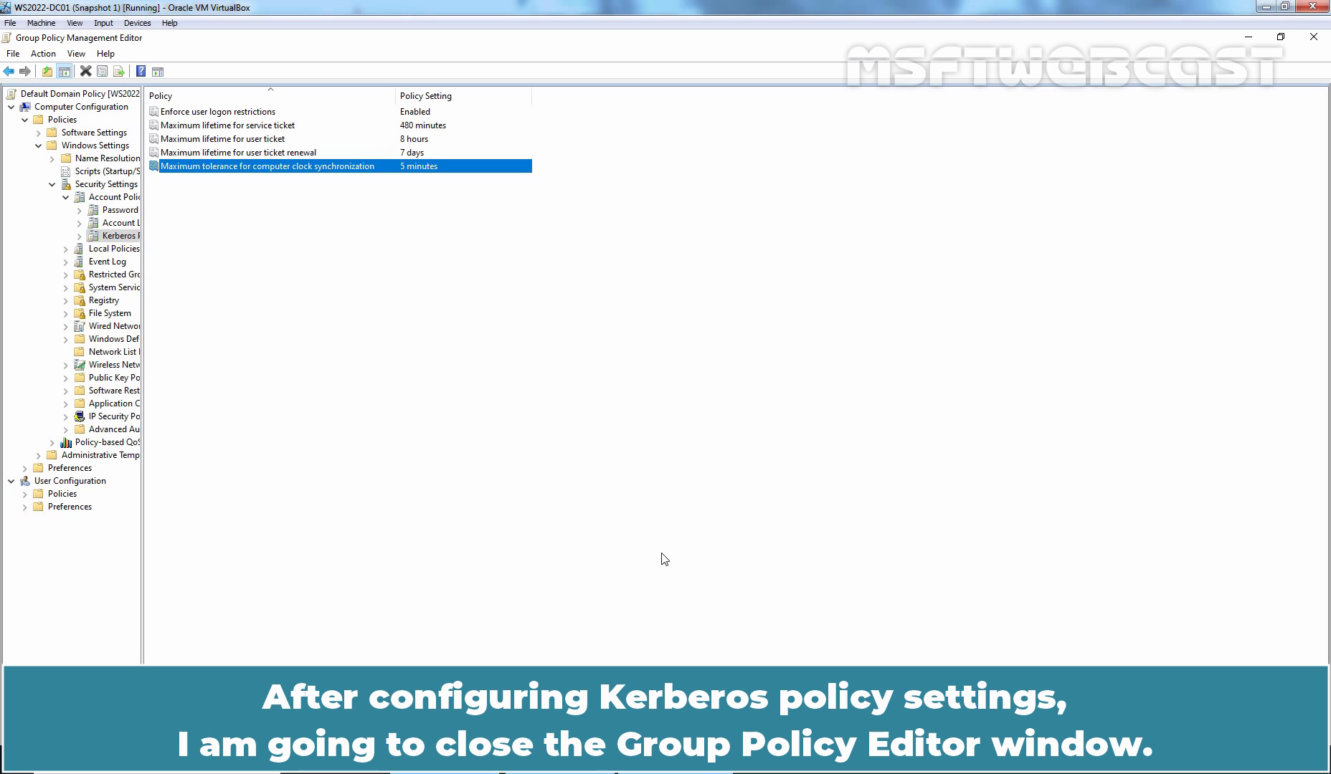
mouse_move(1319, 298)
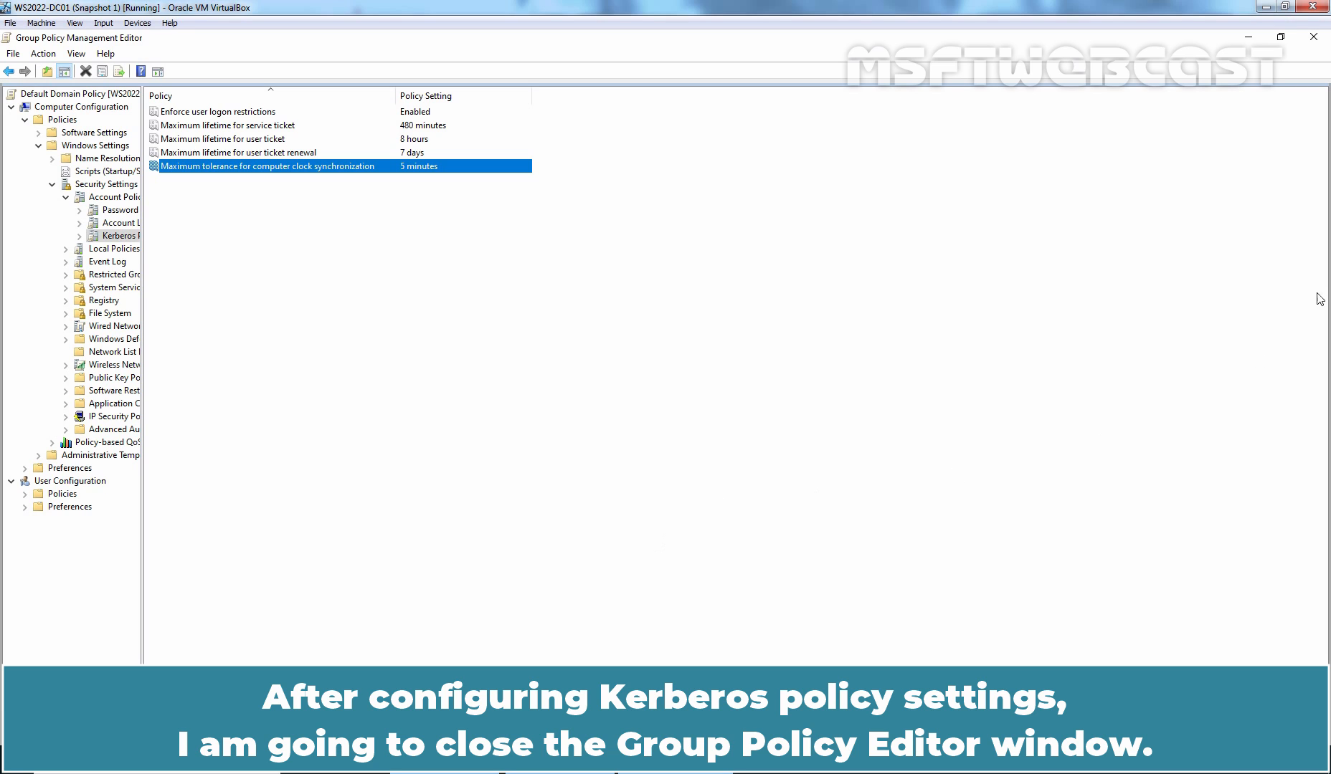
- Close the policy editor, returning to the Default Domain Policy overview
left_click(1313, 37)
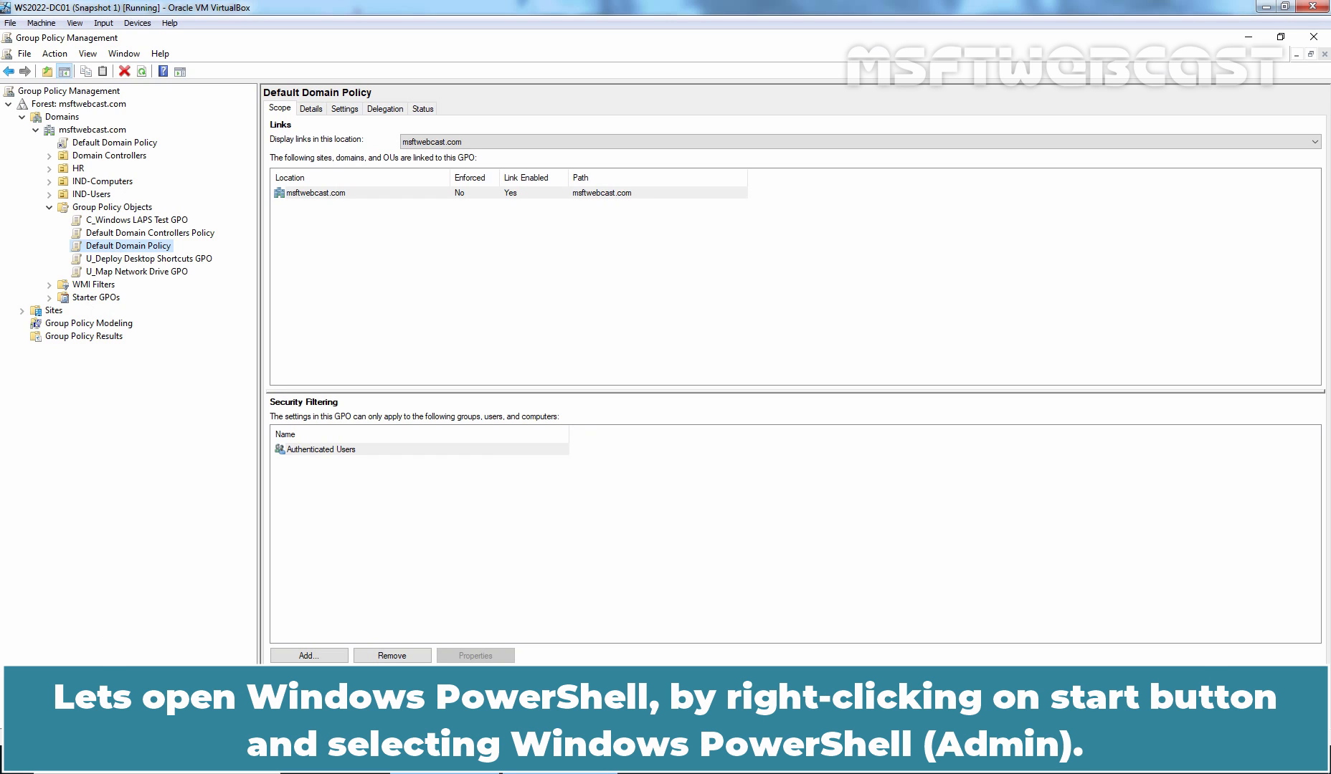
- Launch Windows PowerShell (Admin) from Start and run klist to list cached Kerberos tickets
right_click(8, 773)
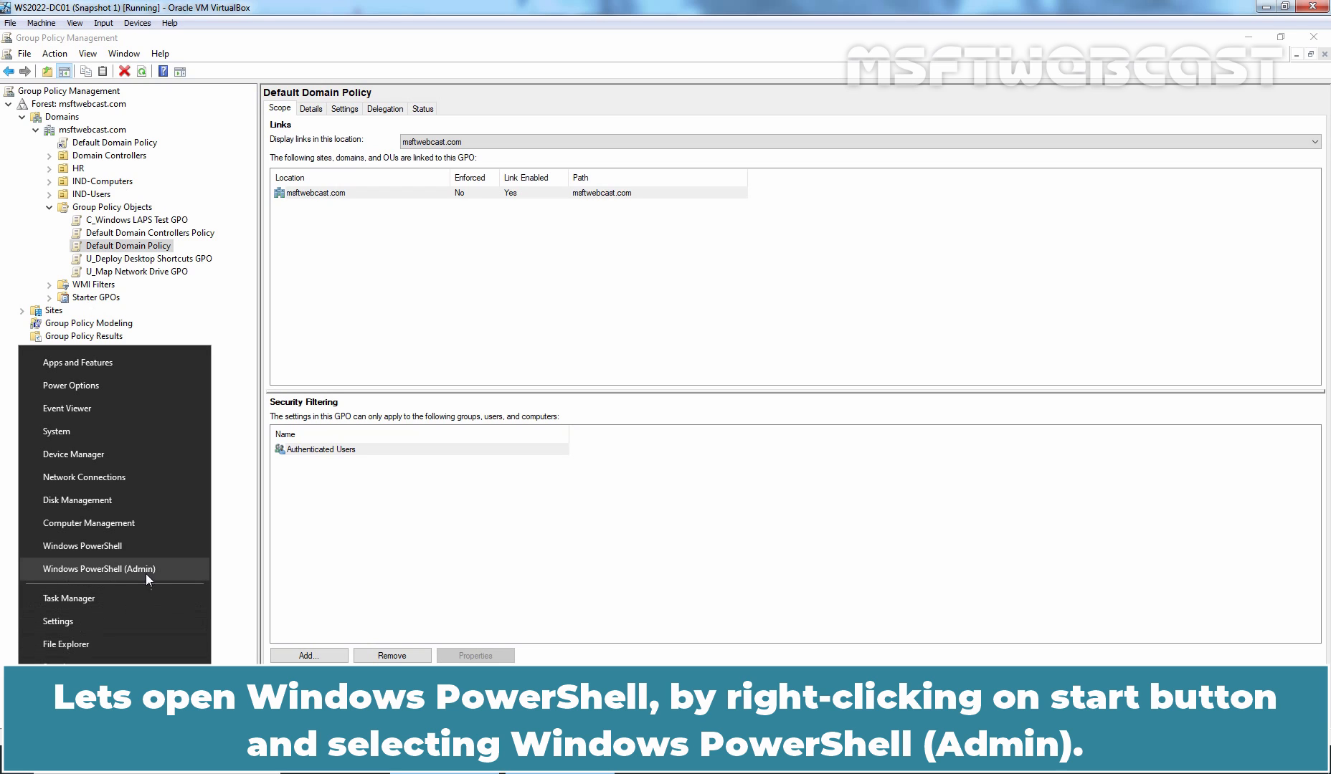
left_click(99, 570)
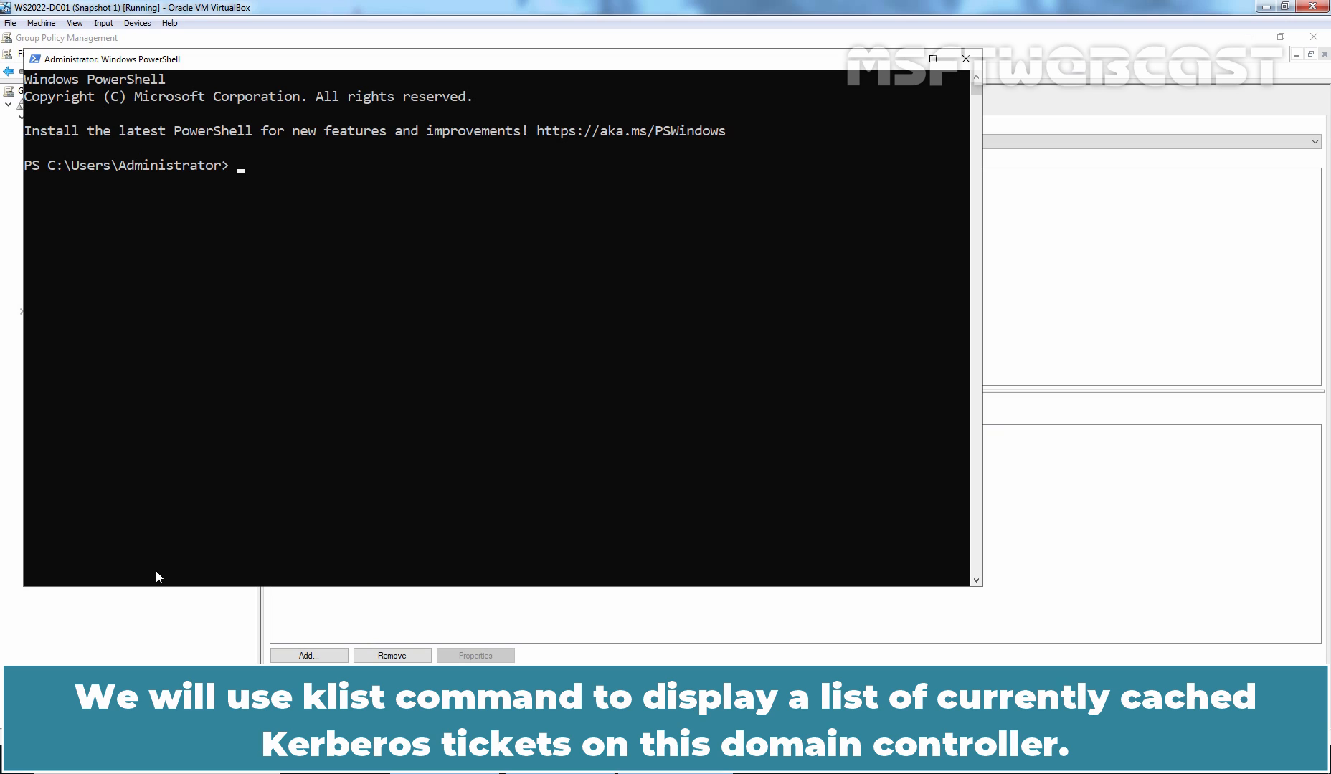
type("kl")
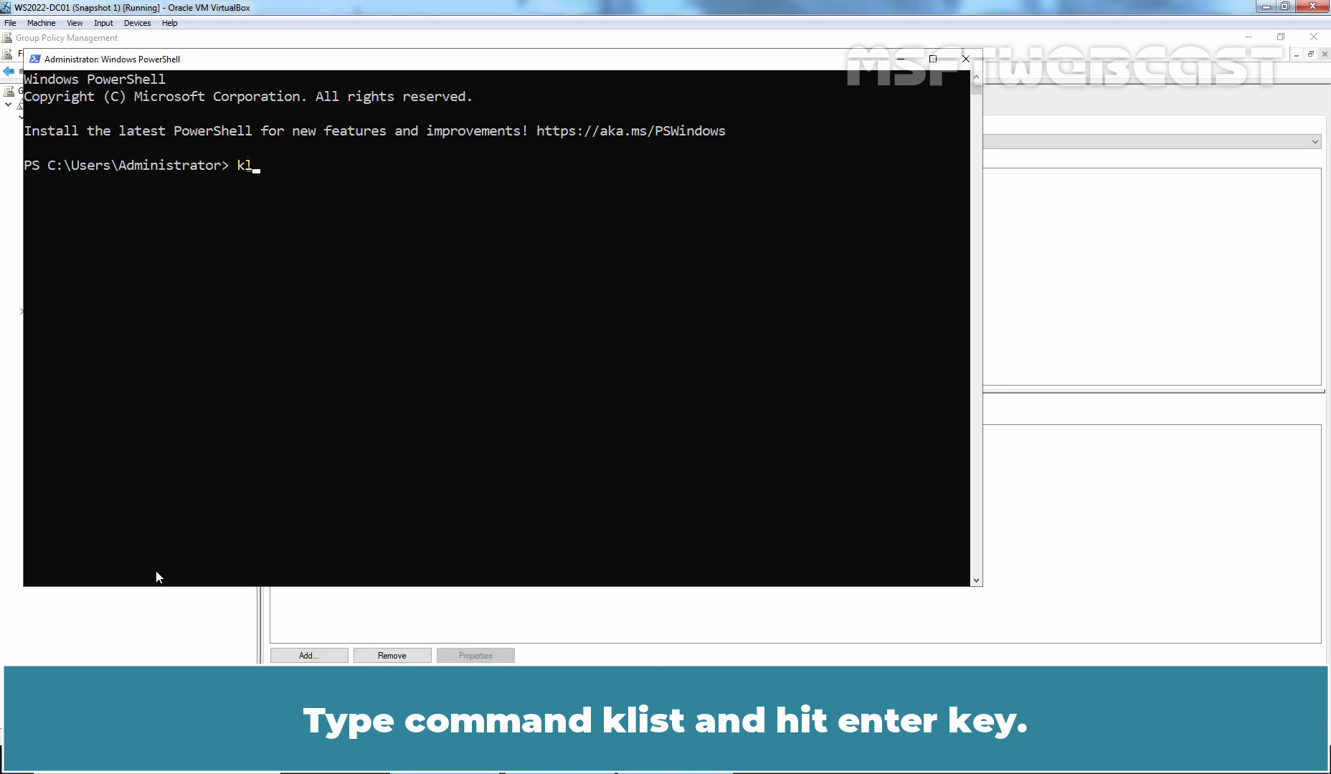
type("ist")
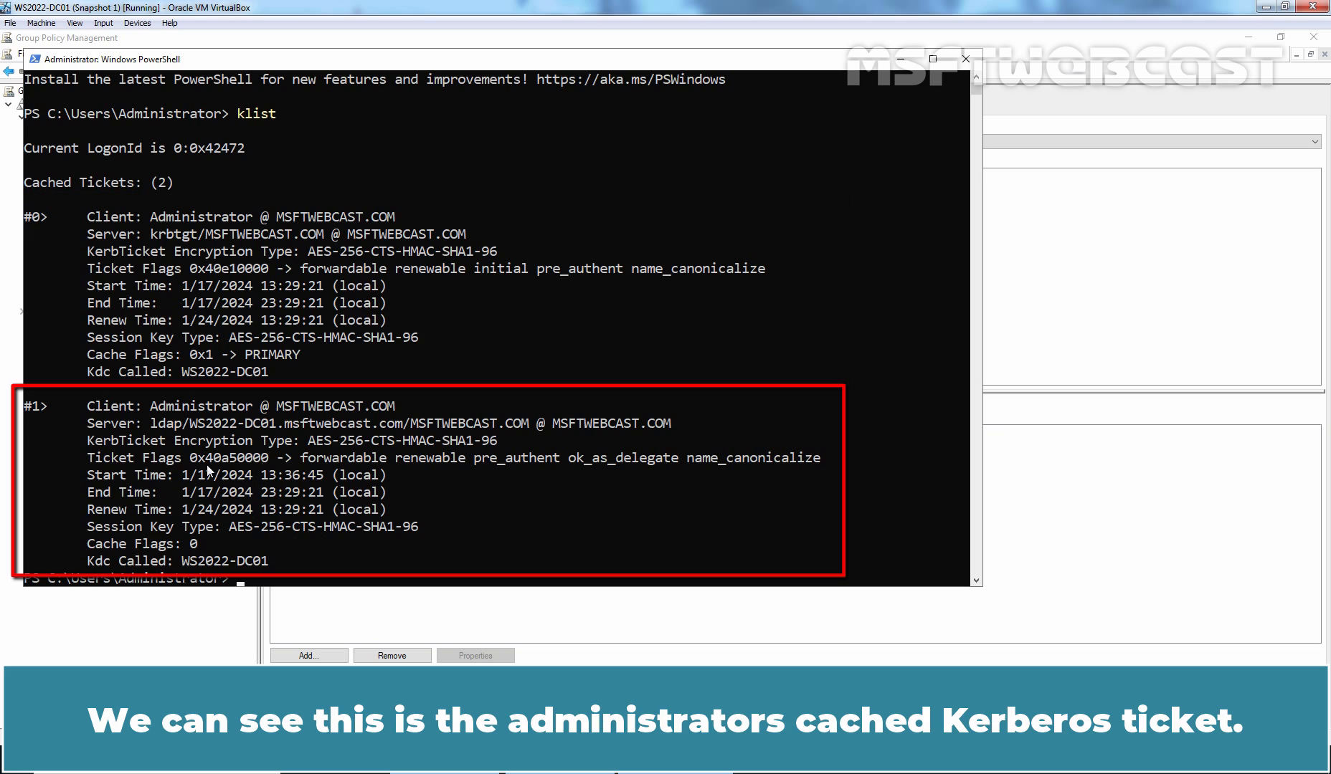
mouse_move(255, 470)
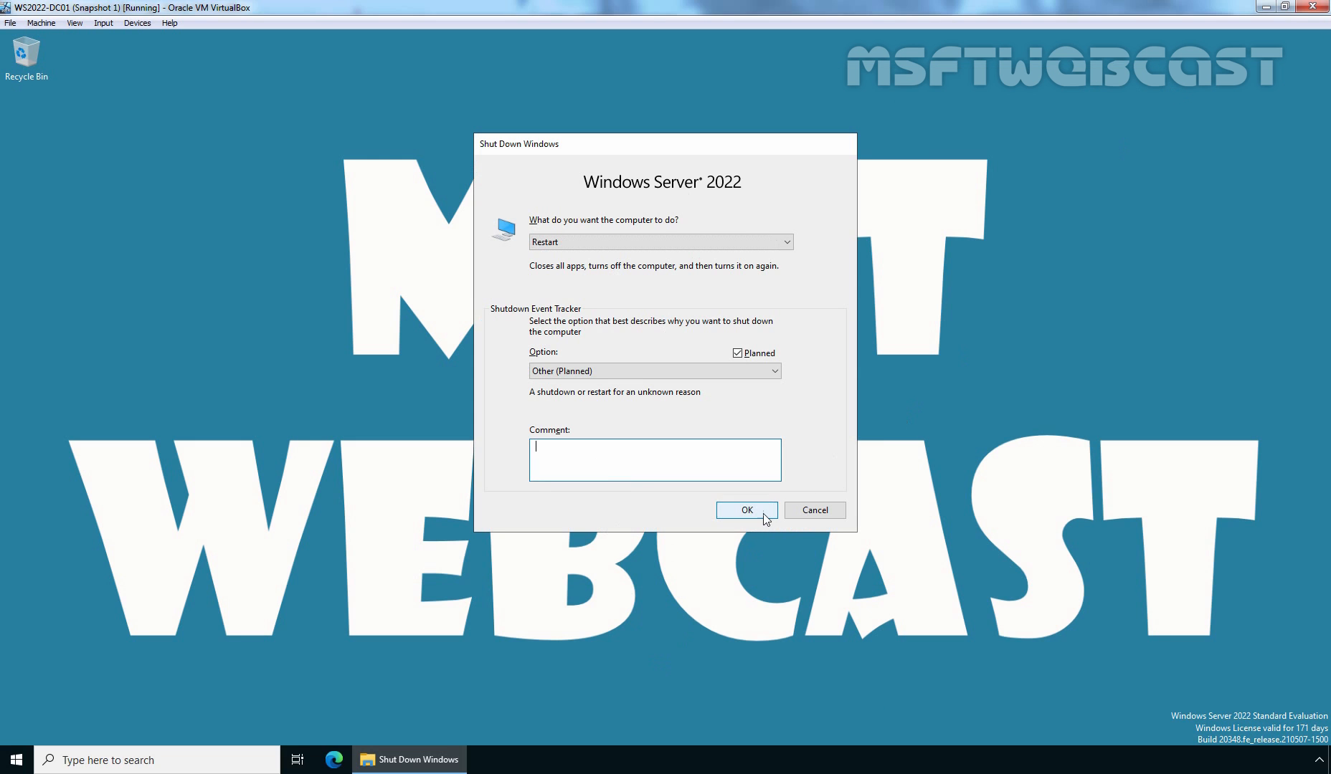
- Confirm the server restart, then sign back in as the domain administrator
left_click(746, 510)
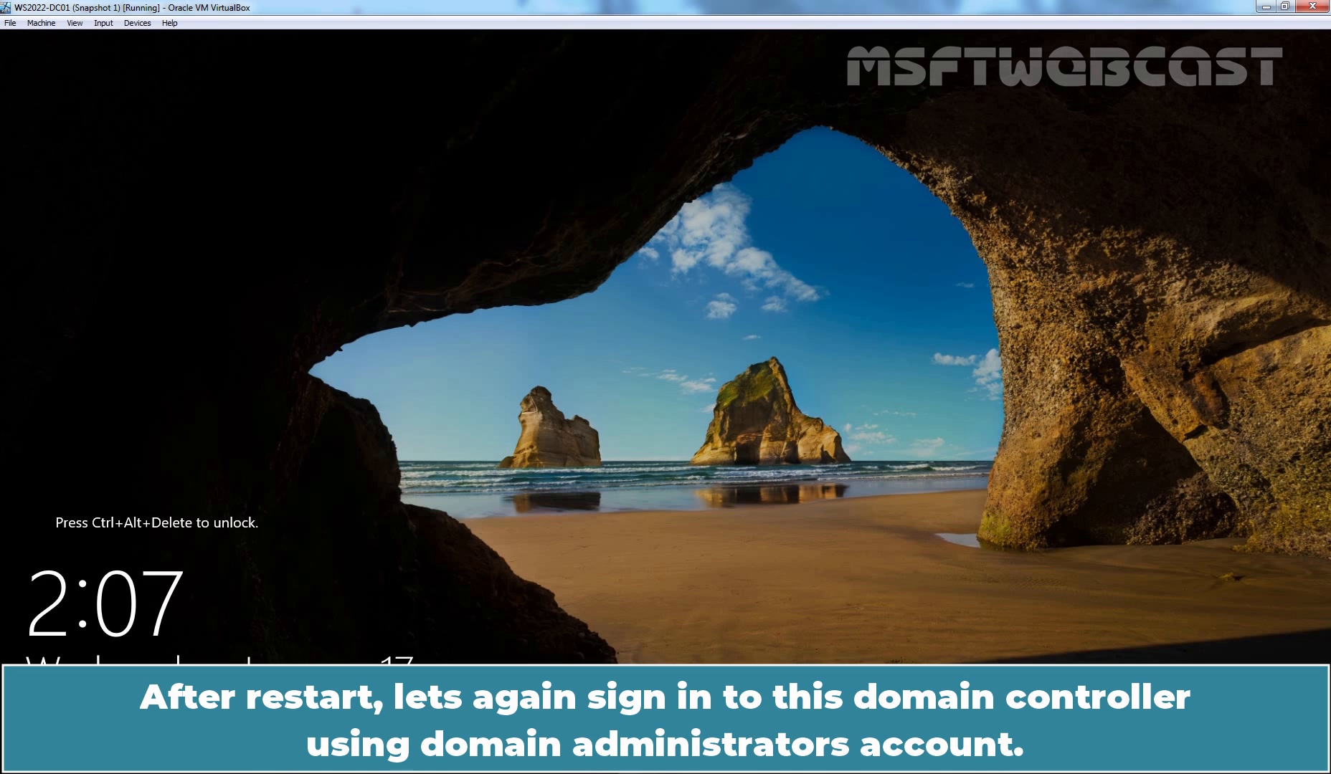
key("ctrl+alt+delete")
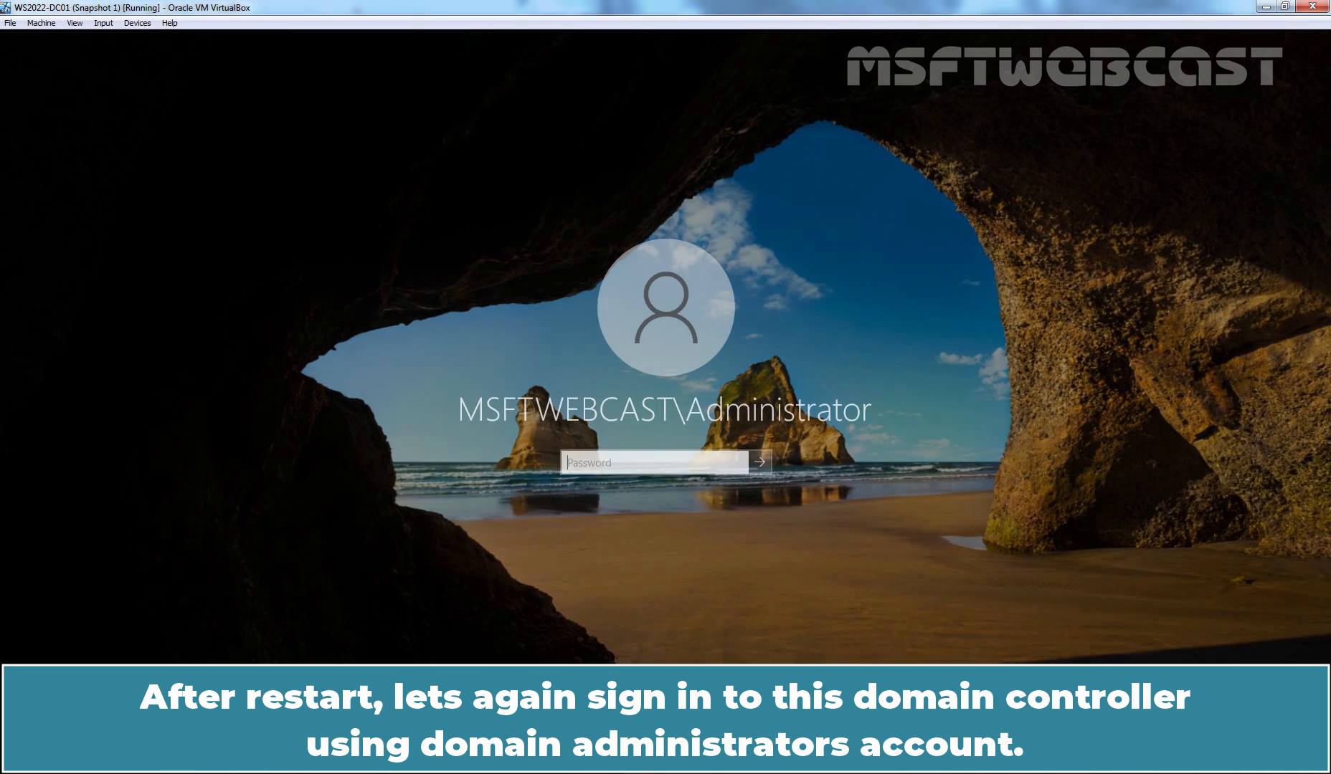
left_click(762, 462)
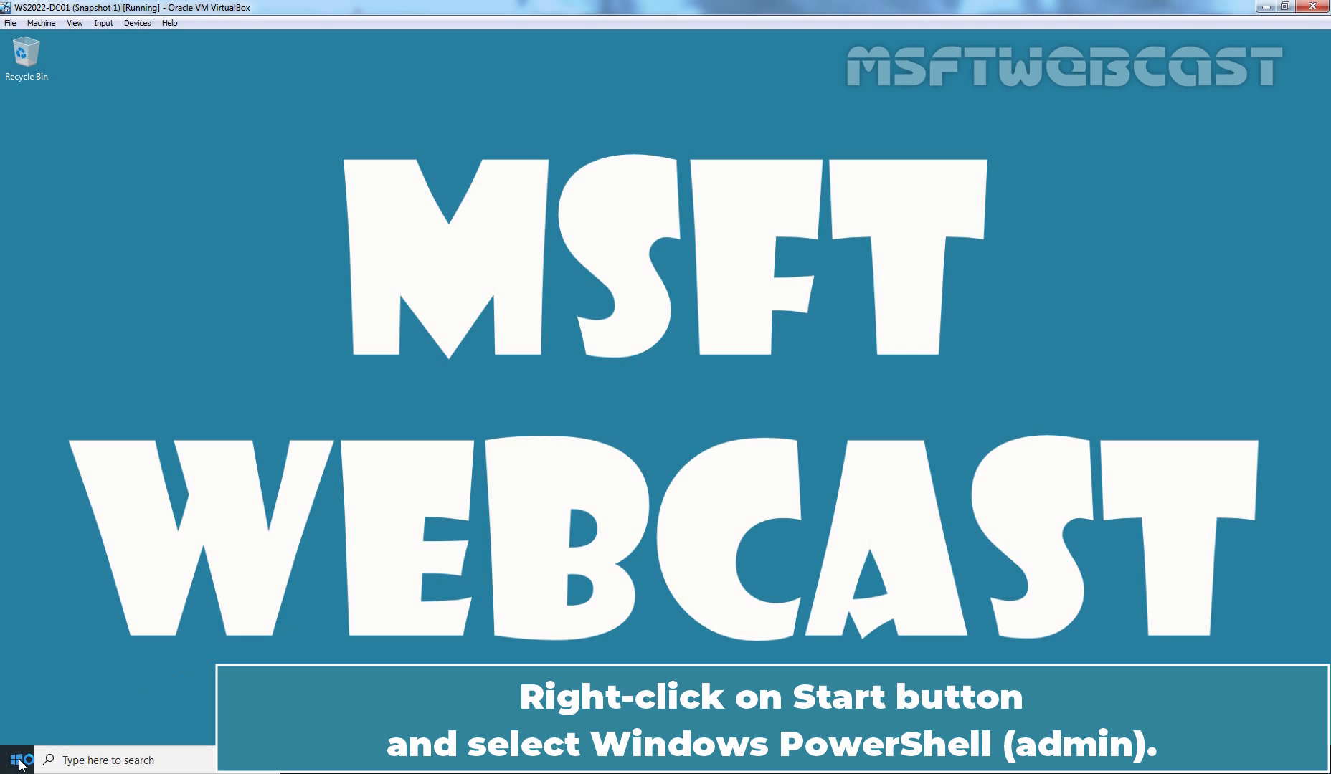
- Launch Windows PowerShell (Admin) again and enter klist at the prompt without running it
right_click(13, 760)
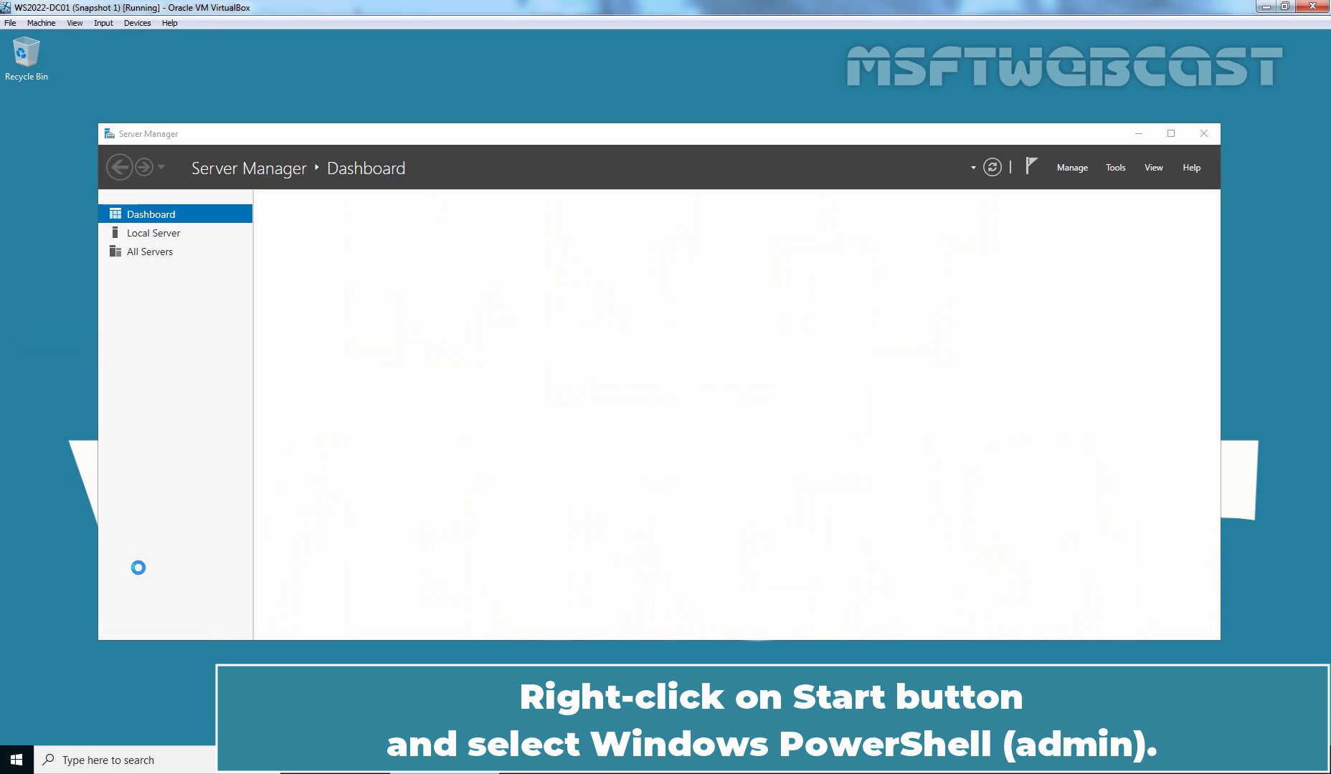
left_click(16, 760)
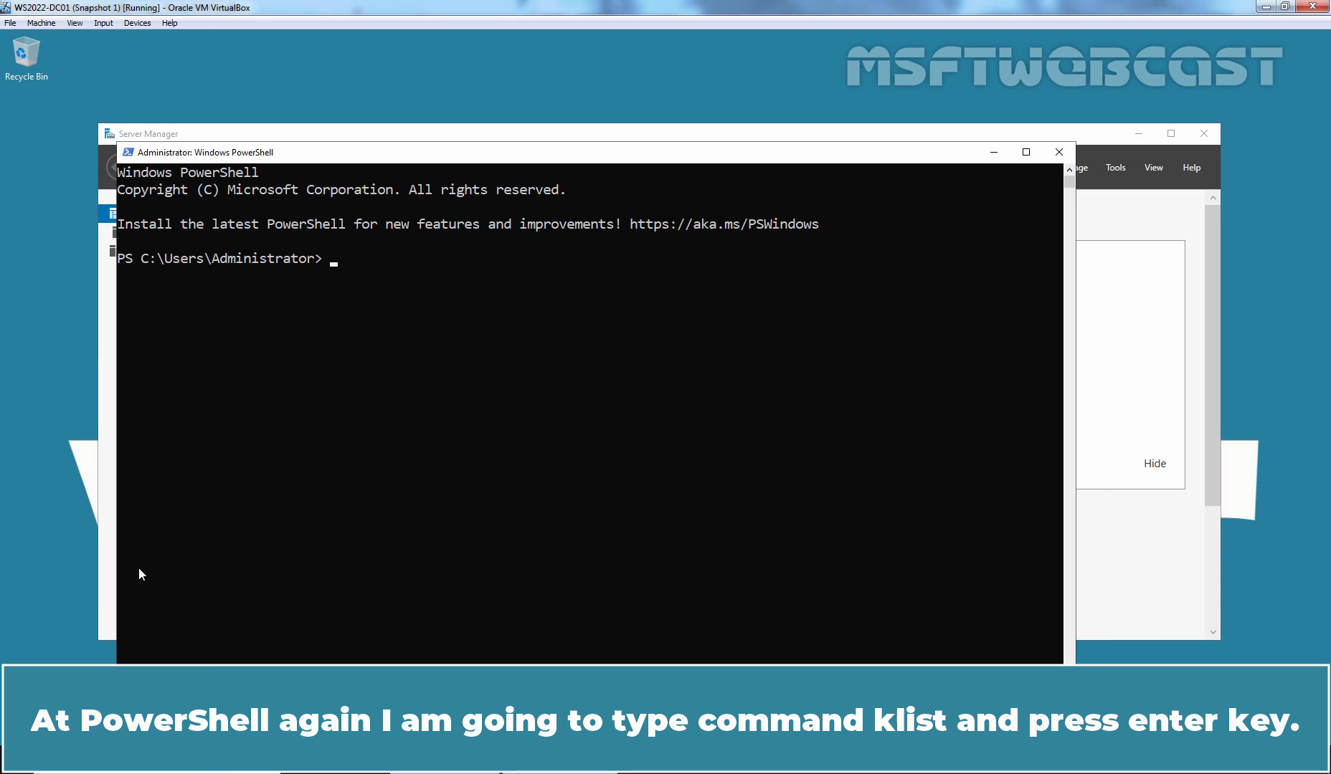
type("klist")
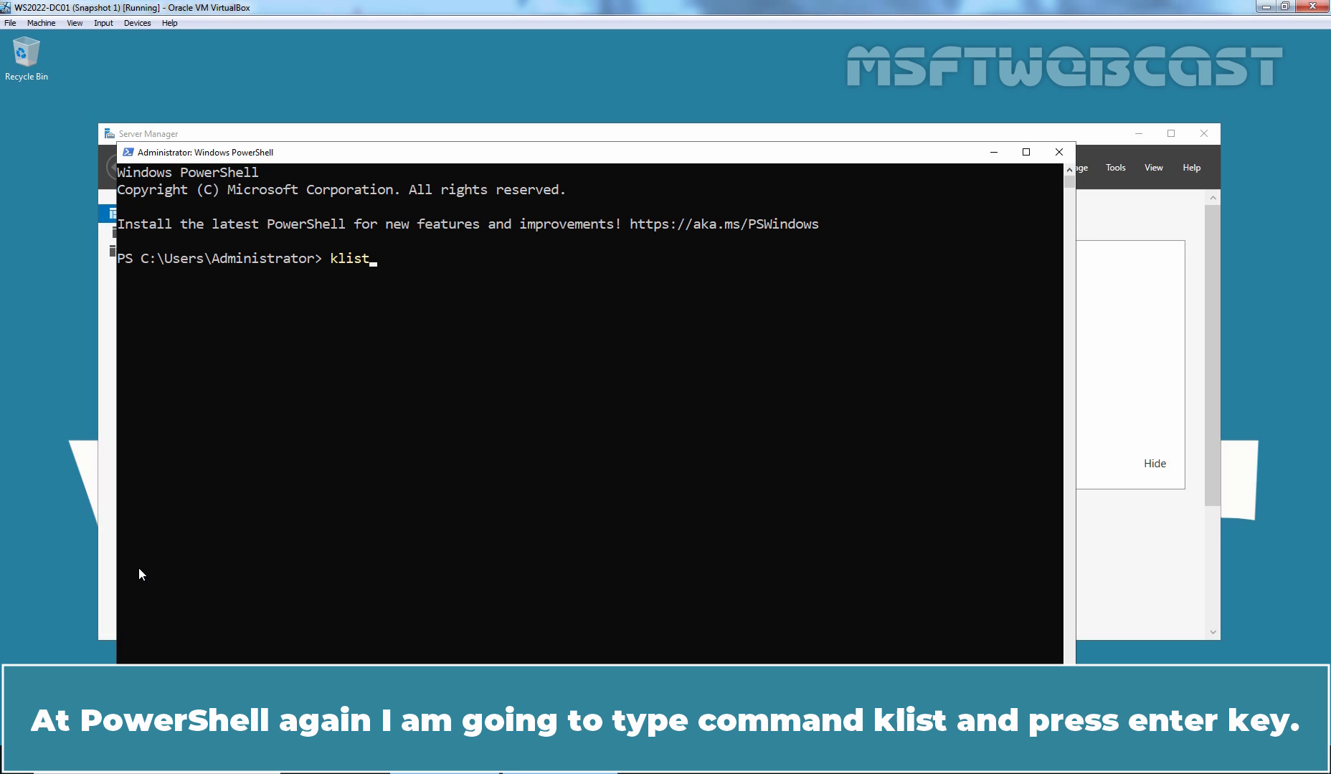